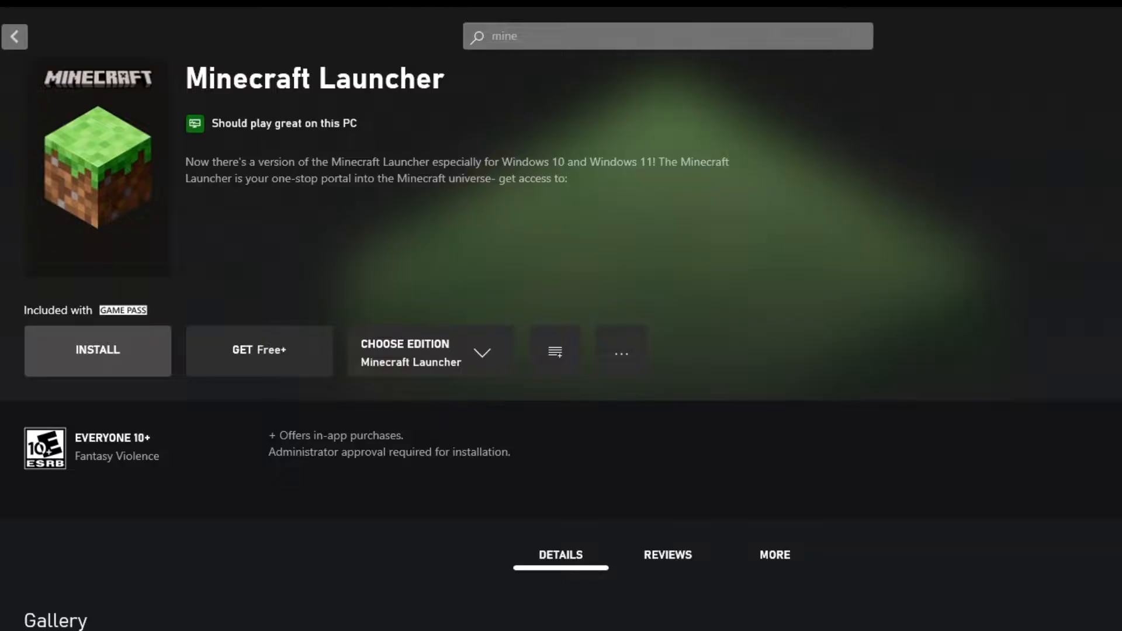
mouse_move(133, 340)
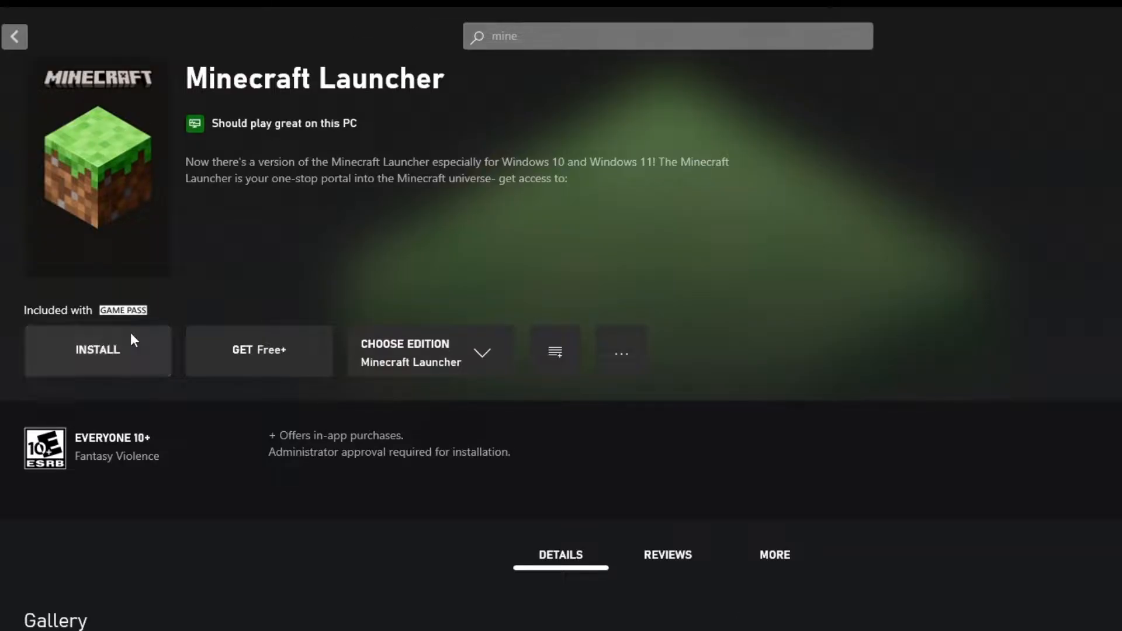
Install the Minecraft Launcher from the Xbox app
left_click(99, 351)
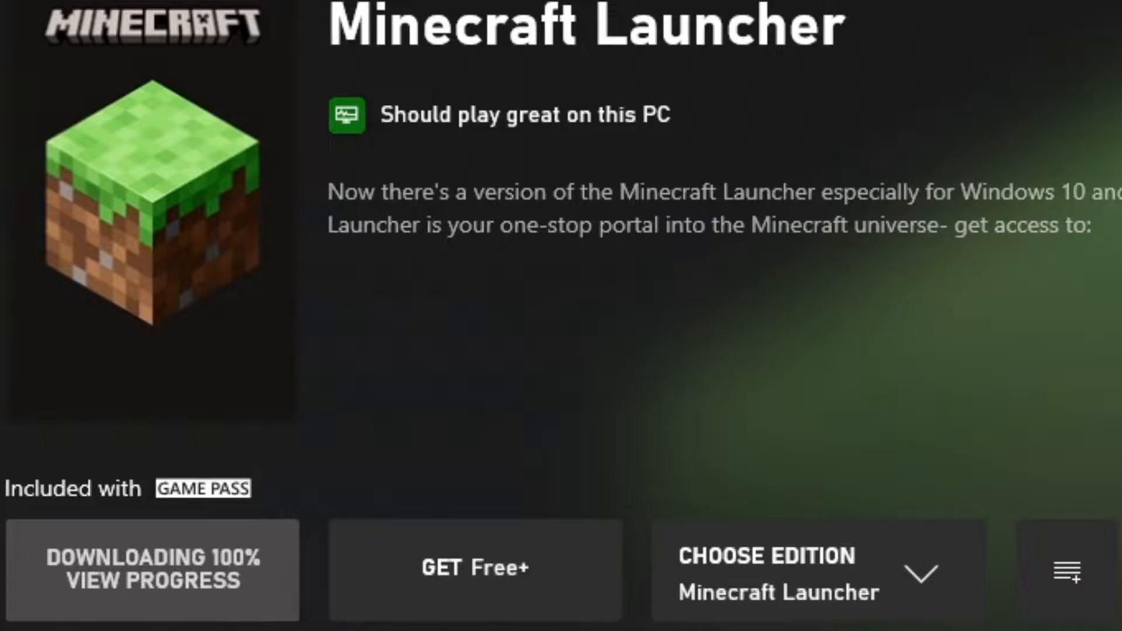
Search 'mine', open the Minecraft Java & Bedrock listing and install Minecraft: Java Edition
type("minecraft")
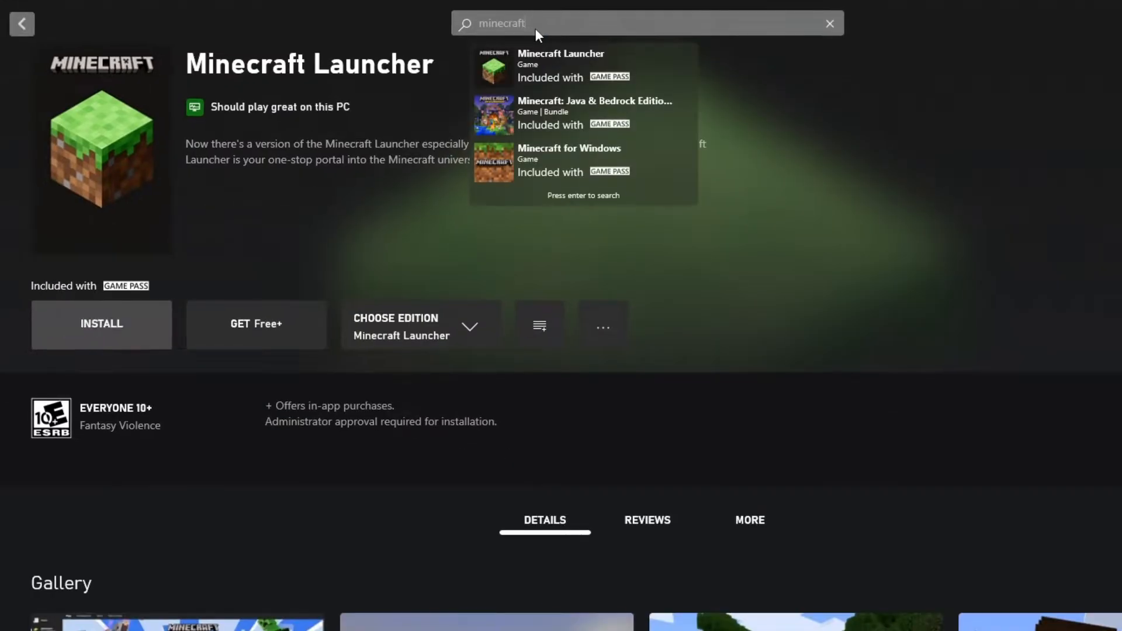
key("enter")
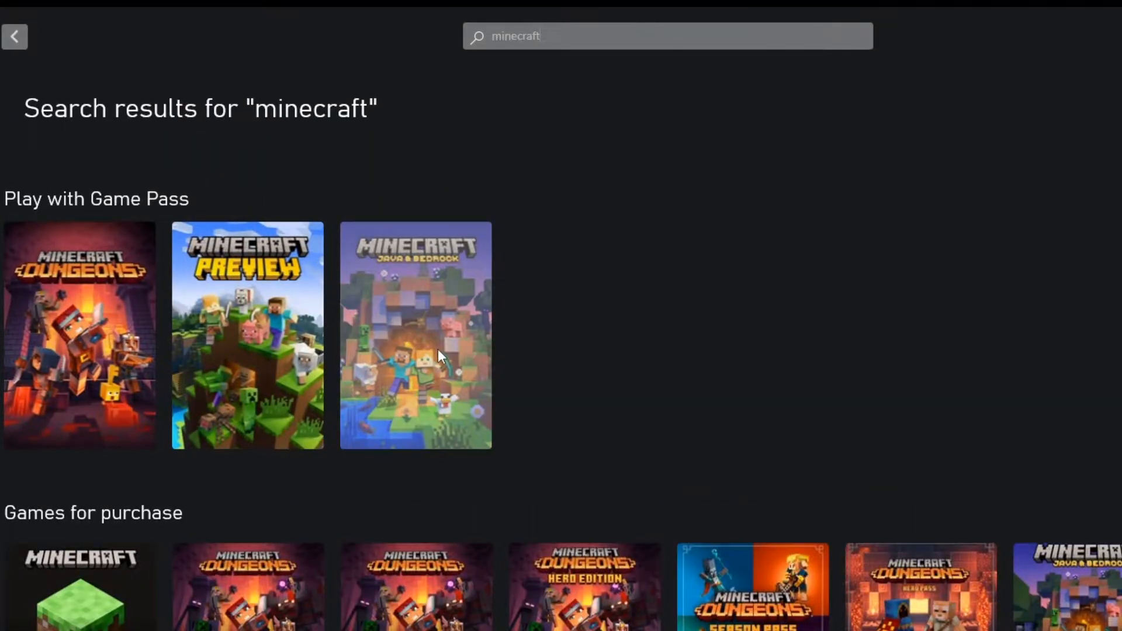
left_click(415, 351)
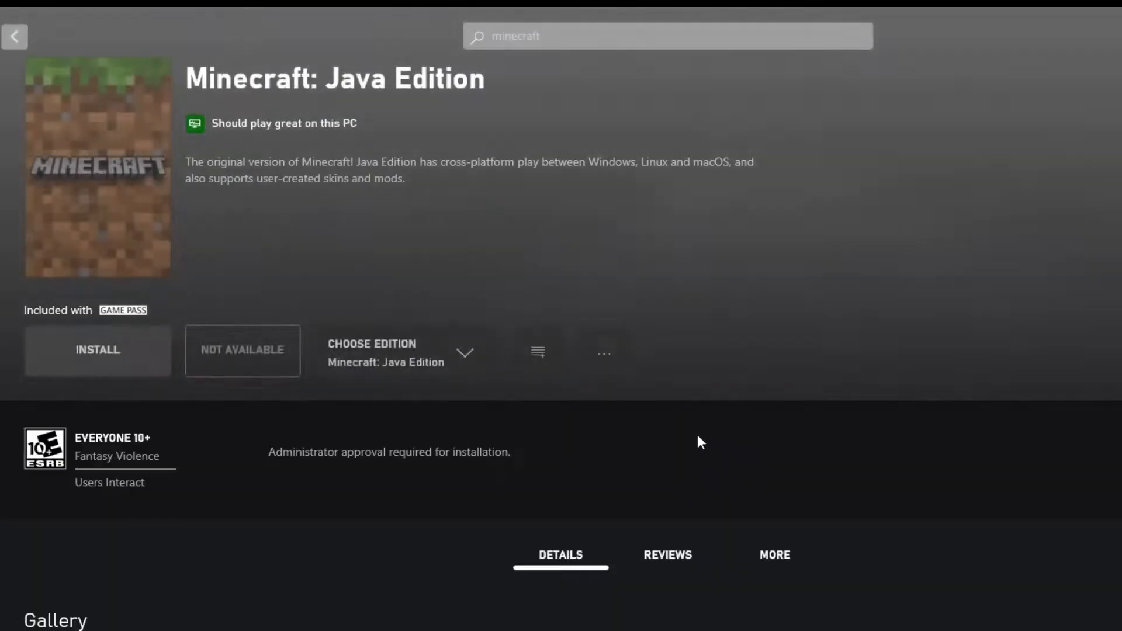
left_click(98, 350)
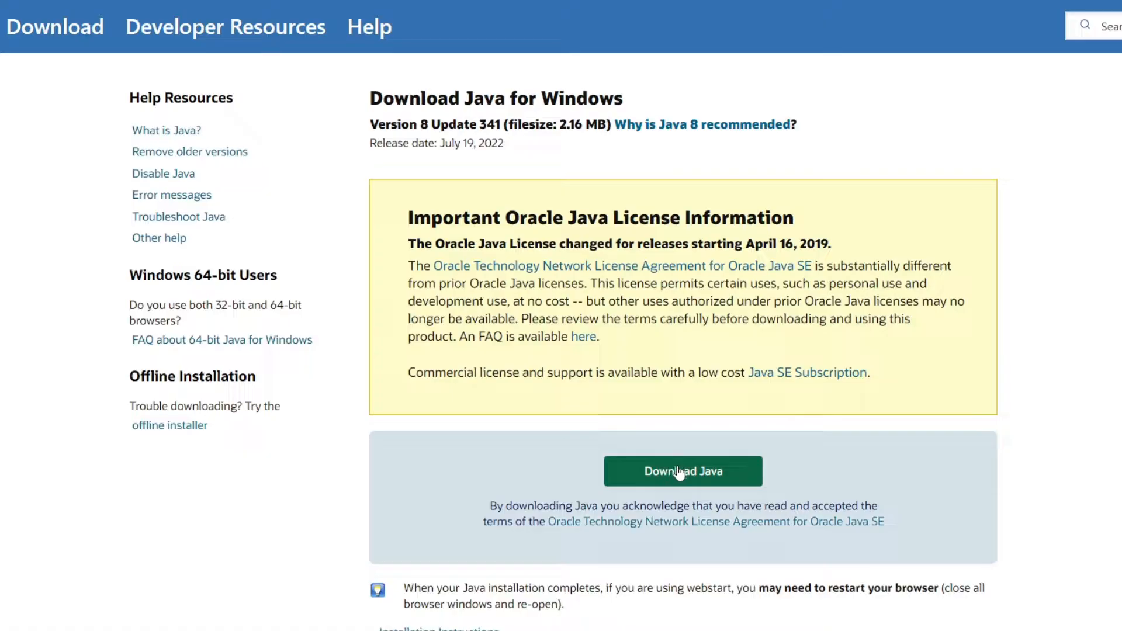
Download the Java 8 Update 341 installer from java.com into the Downloads folder
left_click(683, 471)
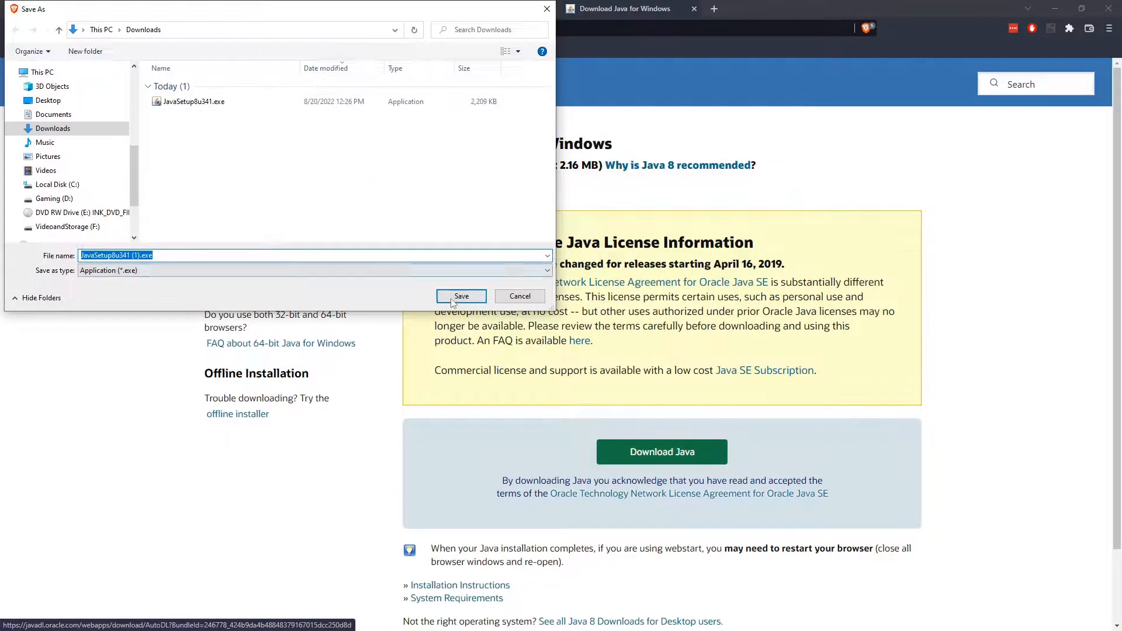
left_click(461, 297)
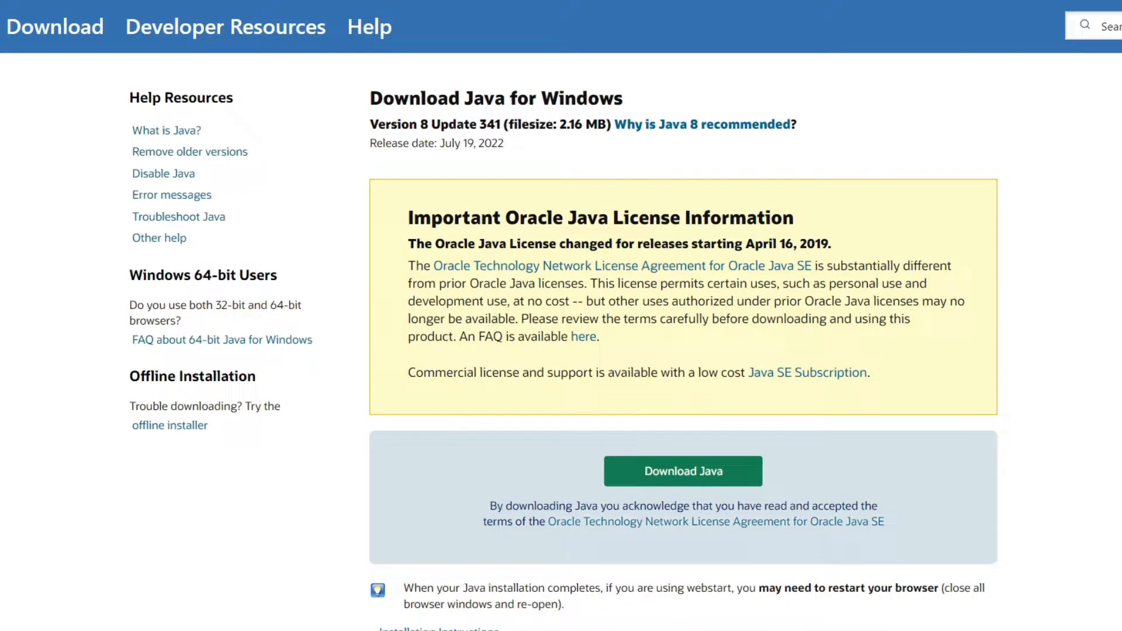
Run the downloaded installer, install Java 8 Update 341 and close the finished setup
left_click(683, 471)
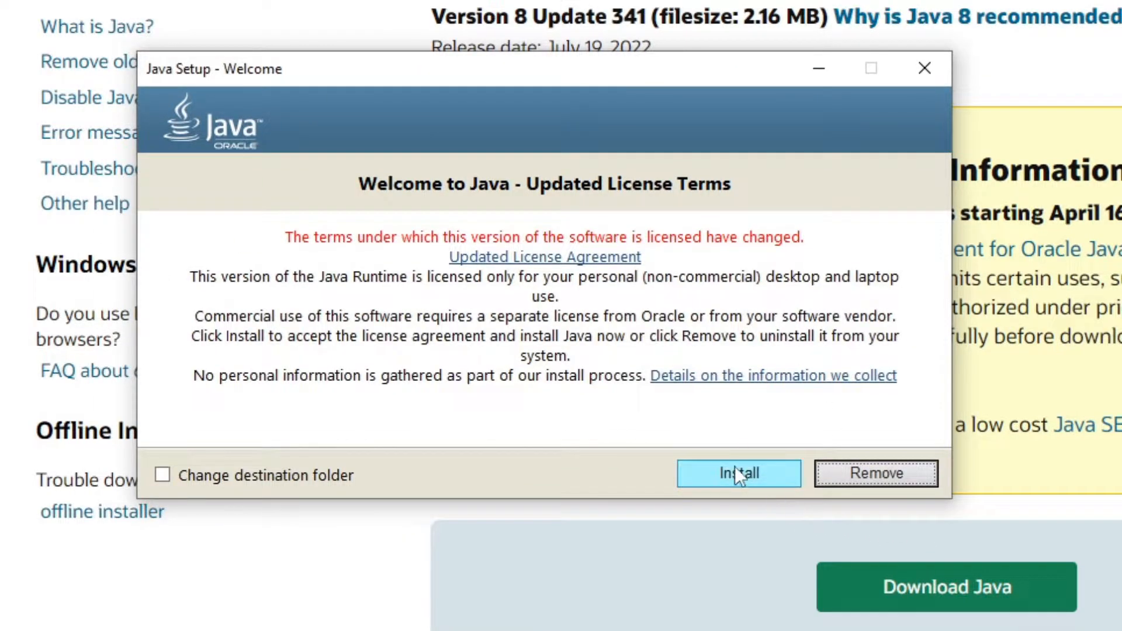
left_click(739, 473)
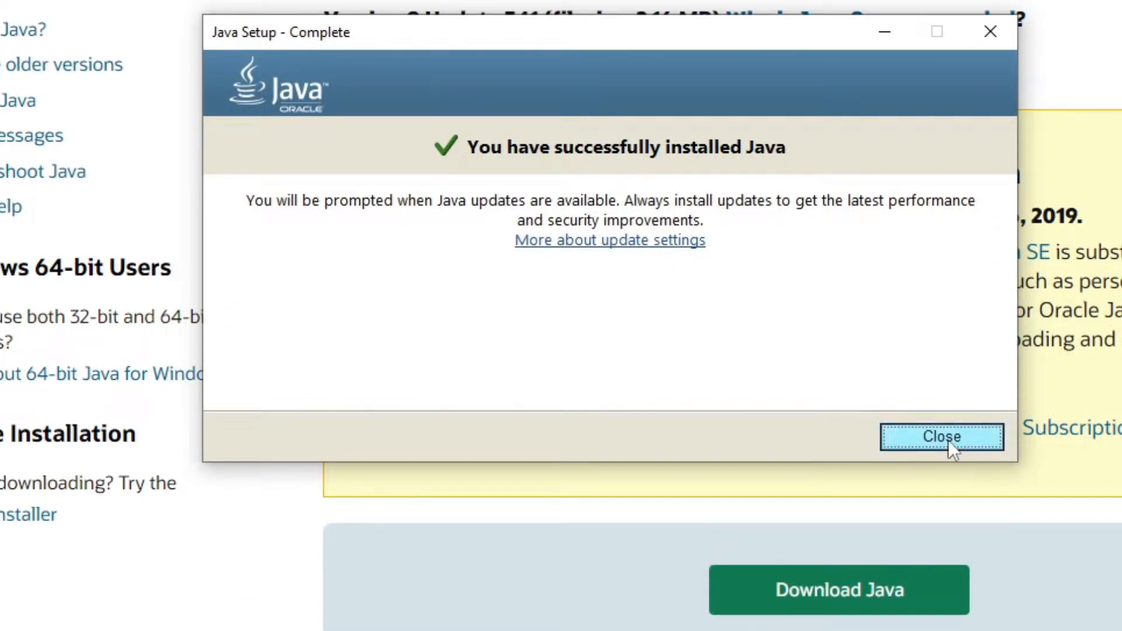
left_click(942, 436)
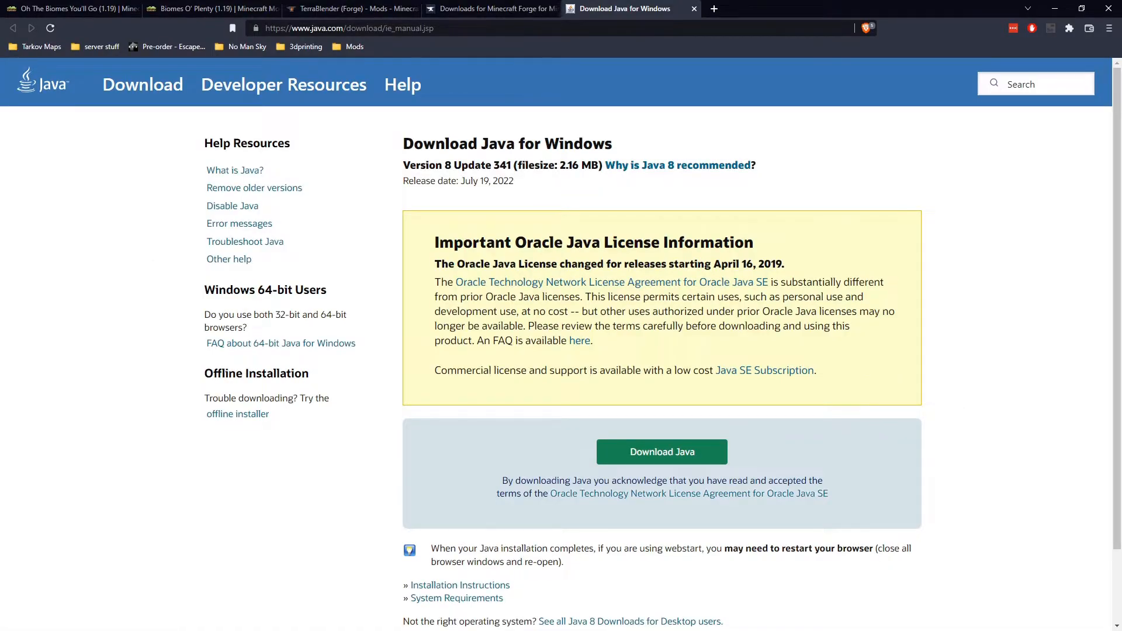
Launch Minecraft: Java Edition from the Xbox app so the Minecraft Launcher opens
left_click(491, 8)
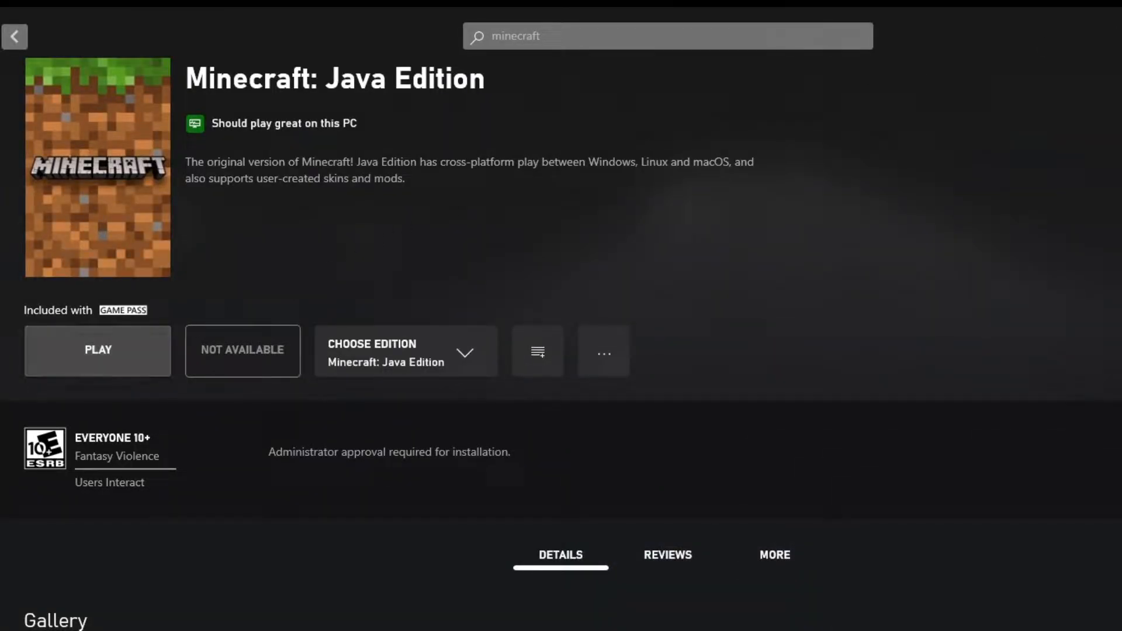
mouse_move(129, 358)
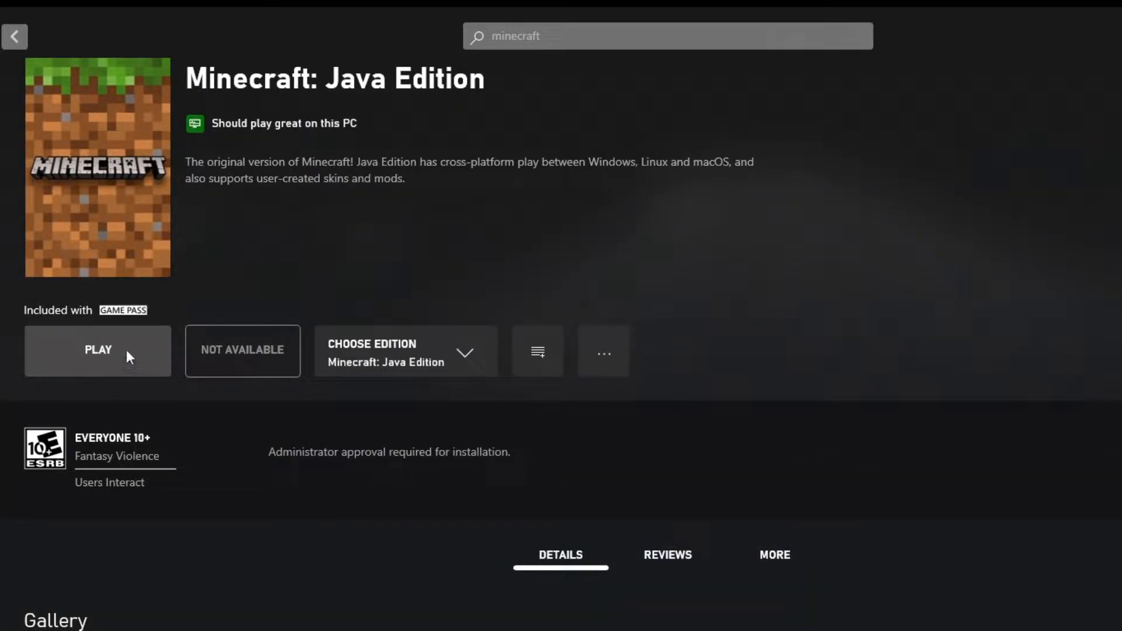
left_click(98, 351)
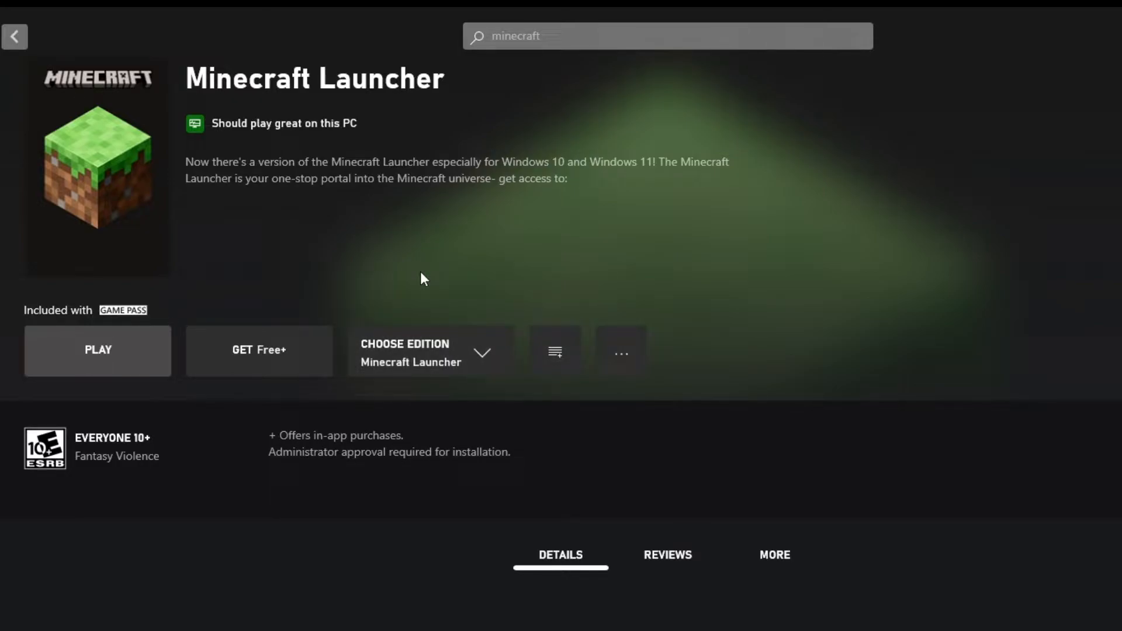
left_click(98, 351)
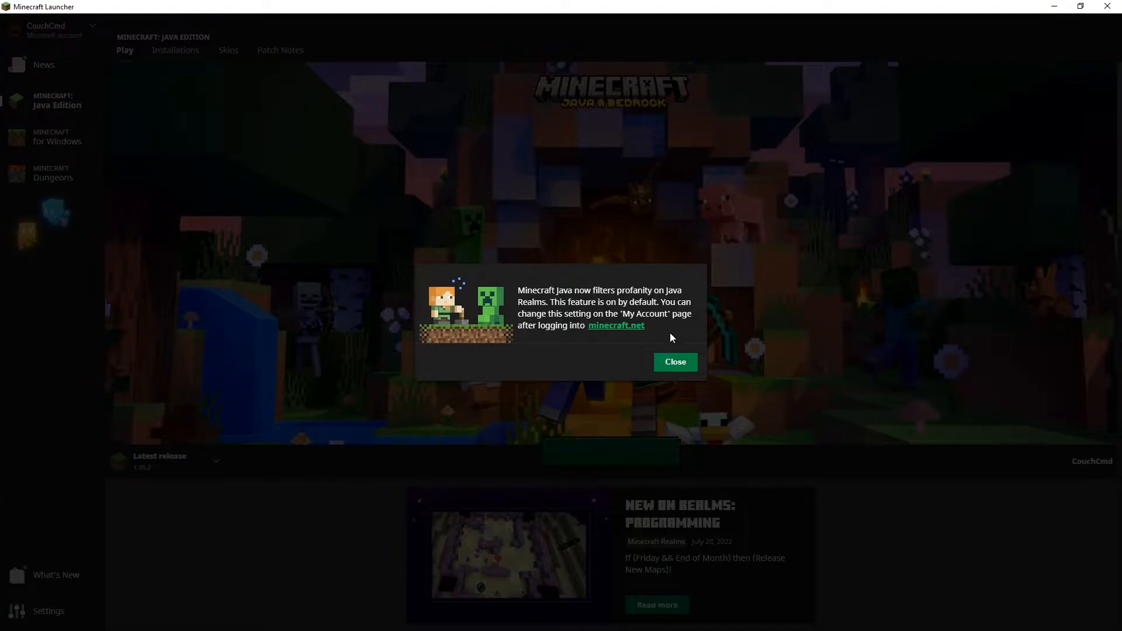
Dismiss the profanity filter notice and play Latest release 1.19.2 to start its download
left_click(675, 362)
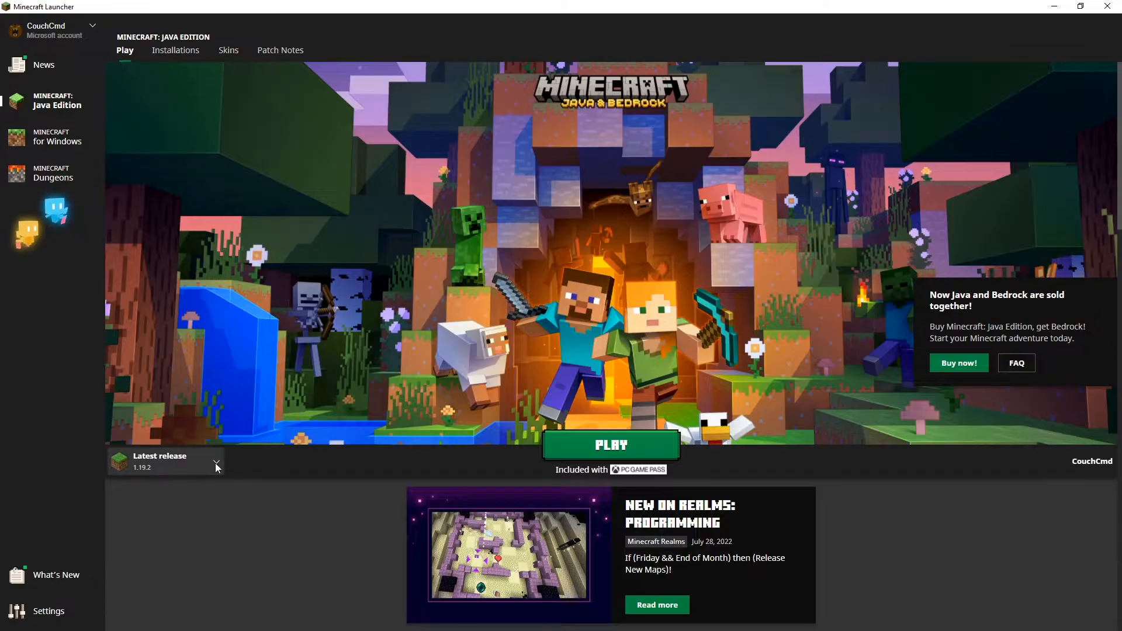
mouse_move(608, 448)
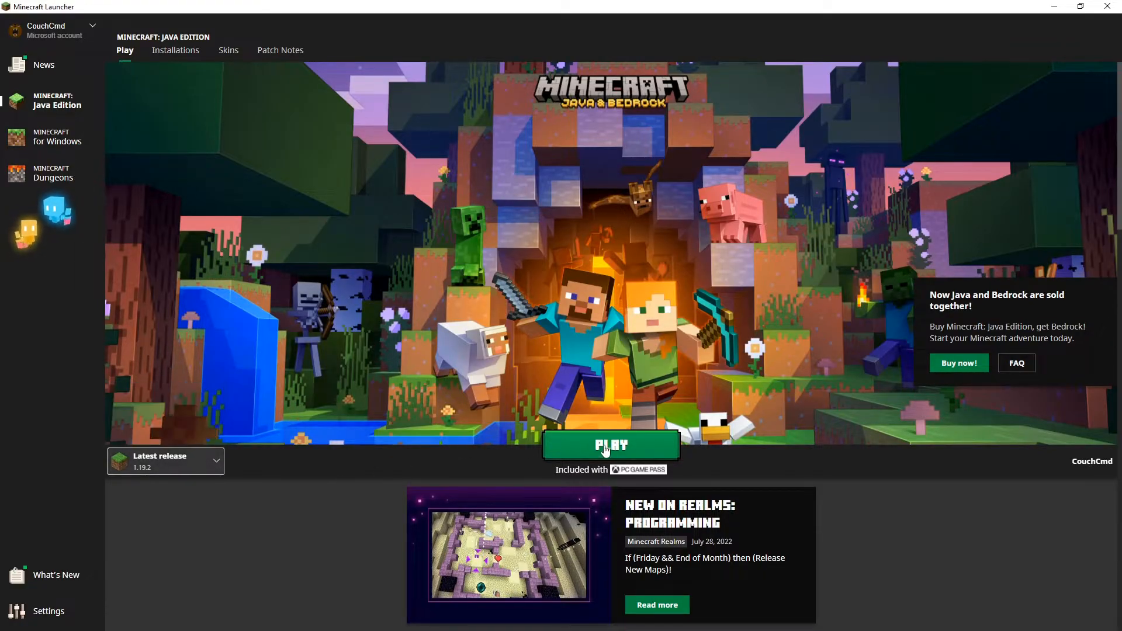
left_click(611, 445)
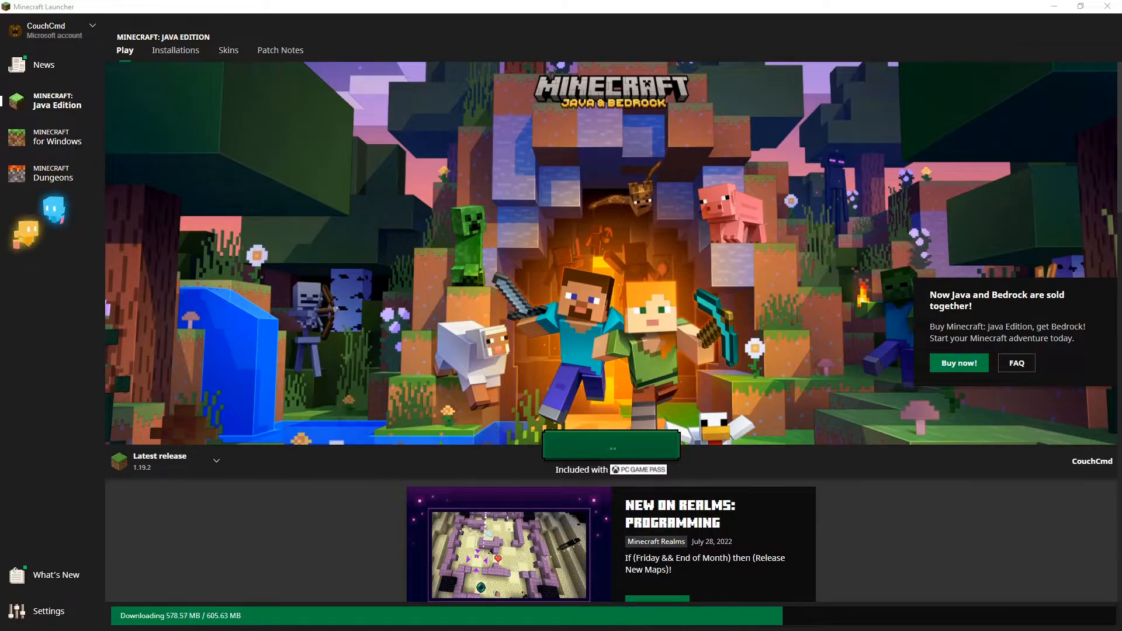
left_click(611, 444)
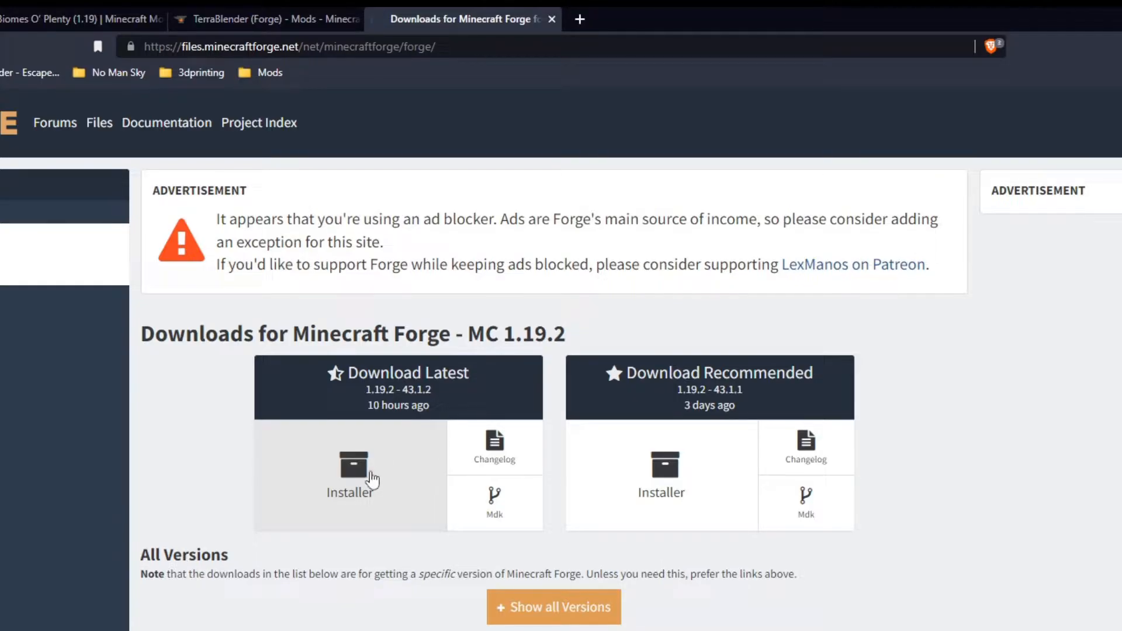
Download the Forge 1.19.2-43.1.2 installer and save it to Downloads
left_click(350, 471)
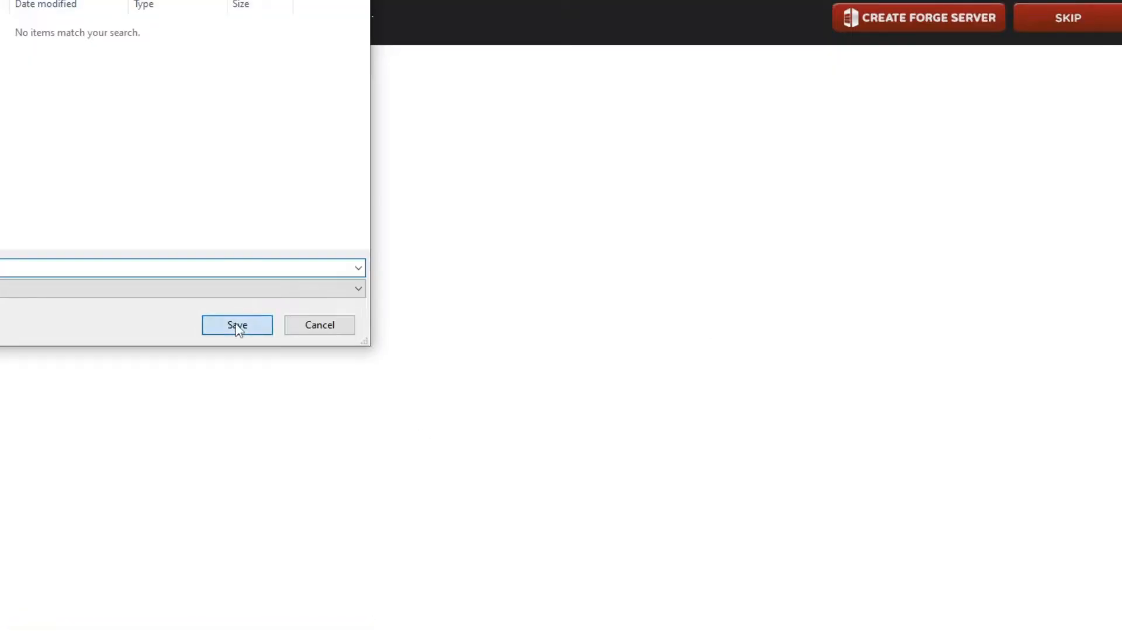
left_click(236, 325)
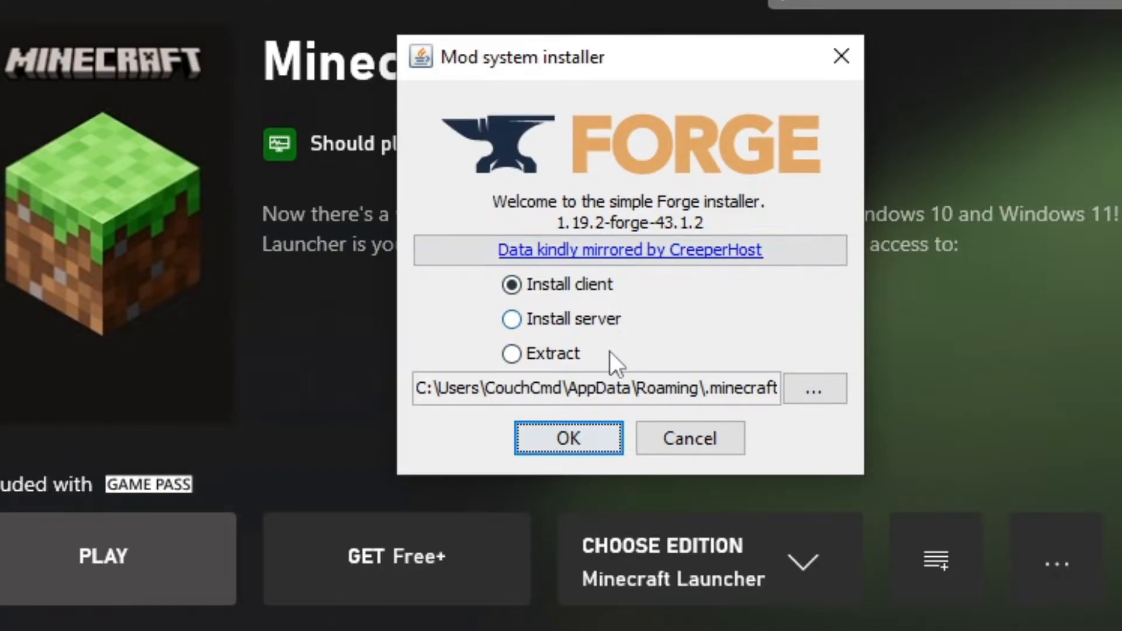
mouse_move(566, 314)
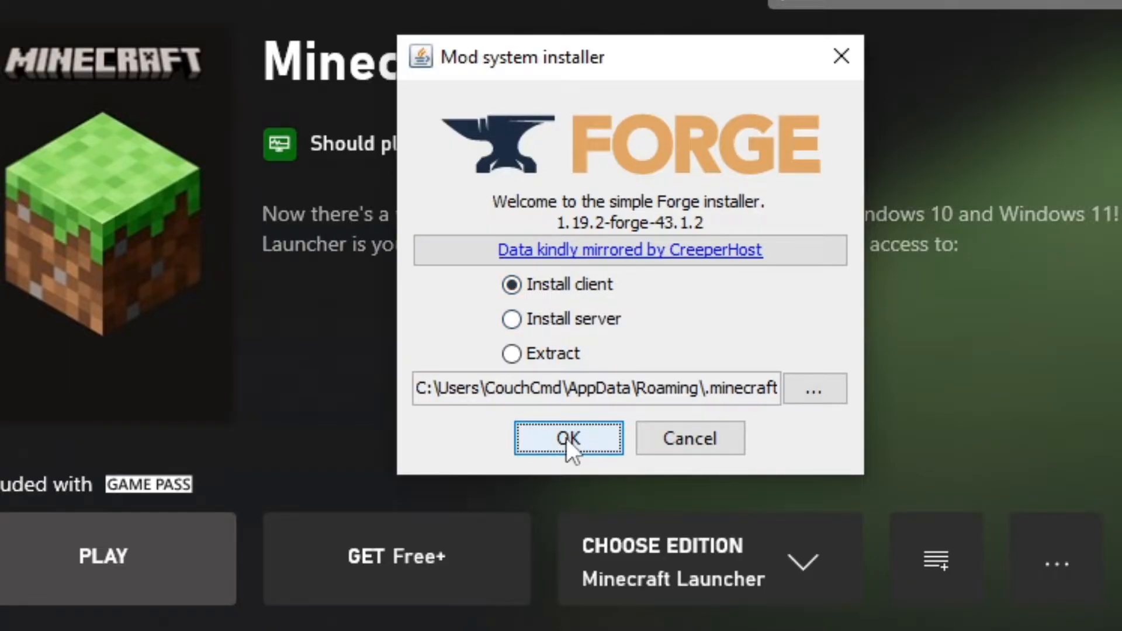
Install the Forge 1.19.2-43.1.2 client into .minecraft and dismiss the completion notice
left_click(570, 438)
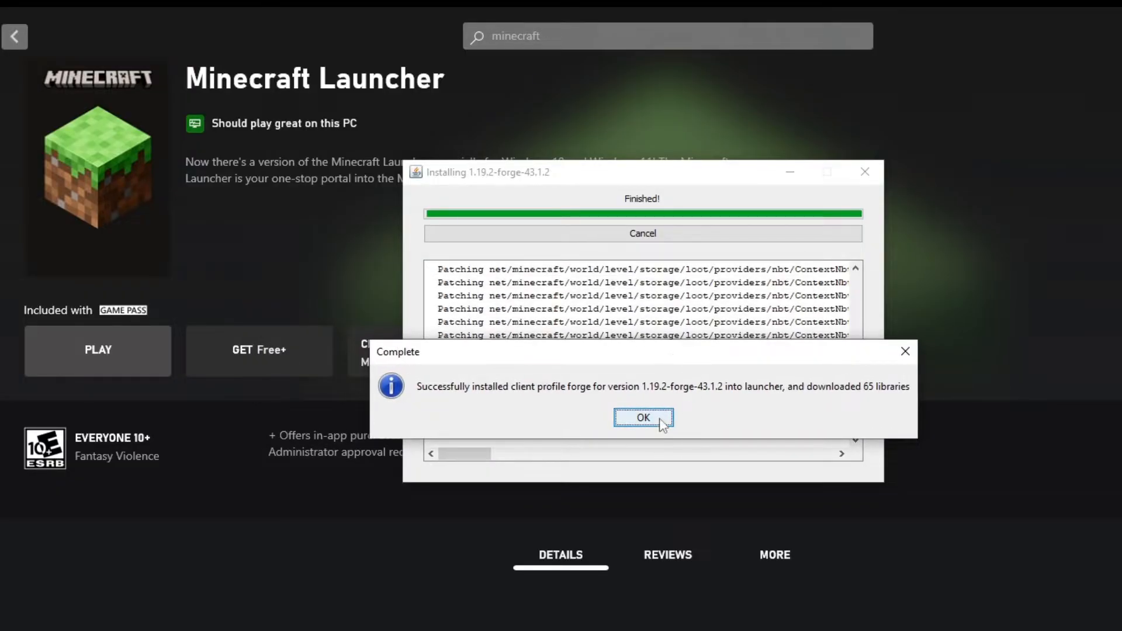
left_click(643, 417)
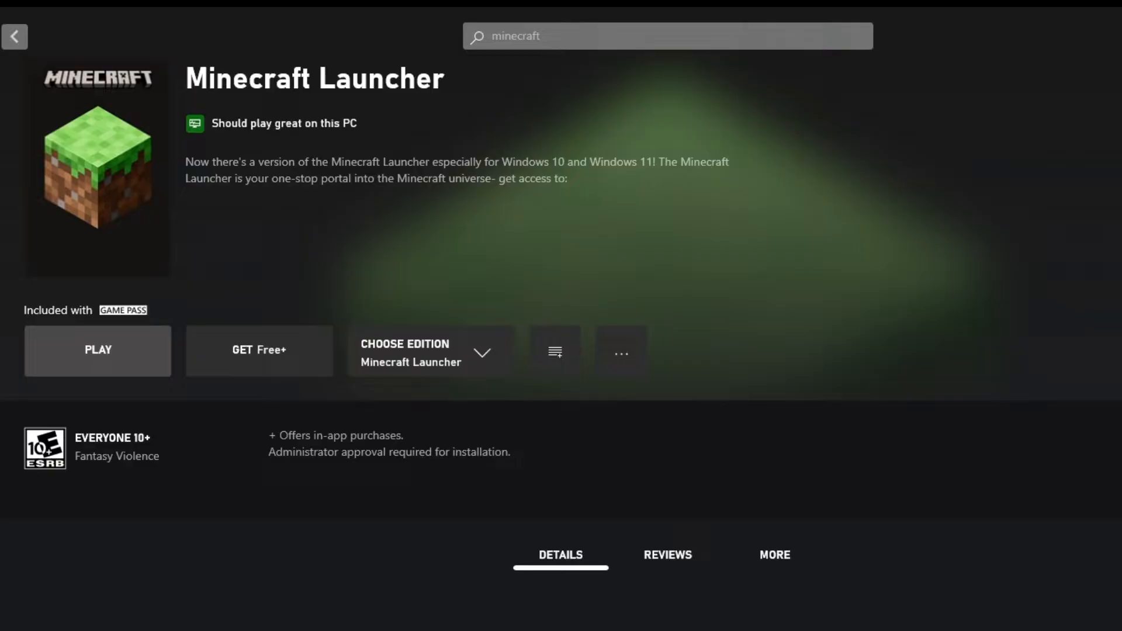
Launch the 1.19.2-forge-43.1.2 profile, accepting the modified-installation risk warning
left_click(98, 351)
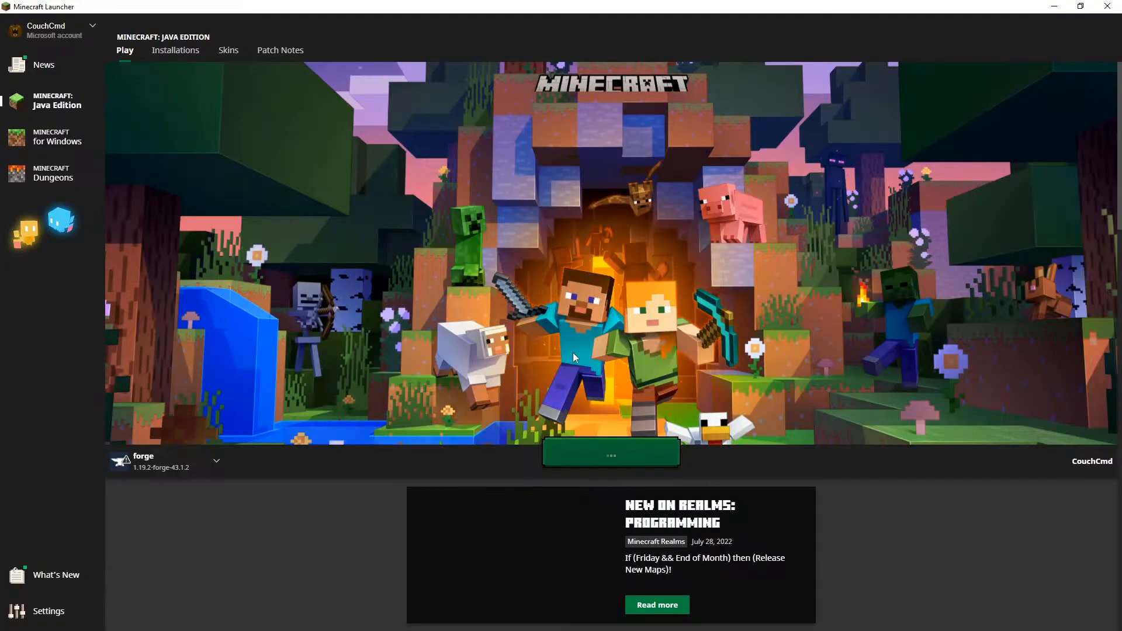
mouse_move(123, 460)
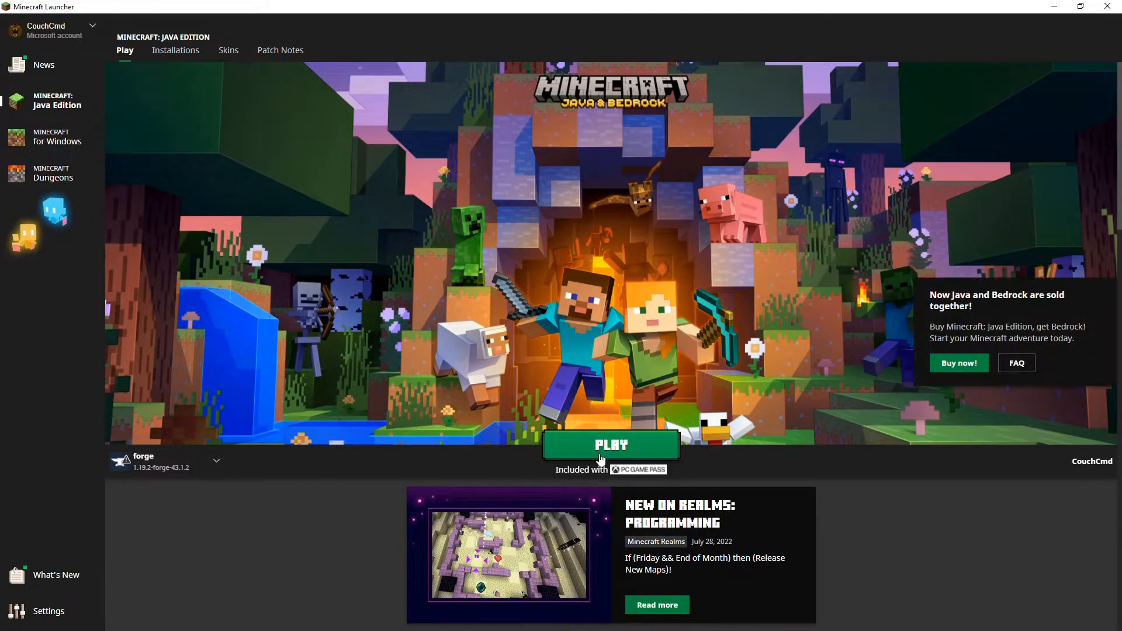
left_click(611, 444)
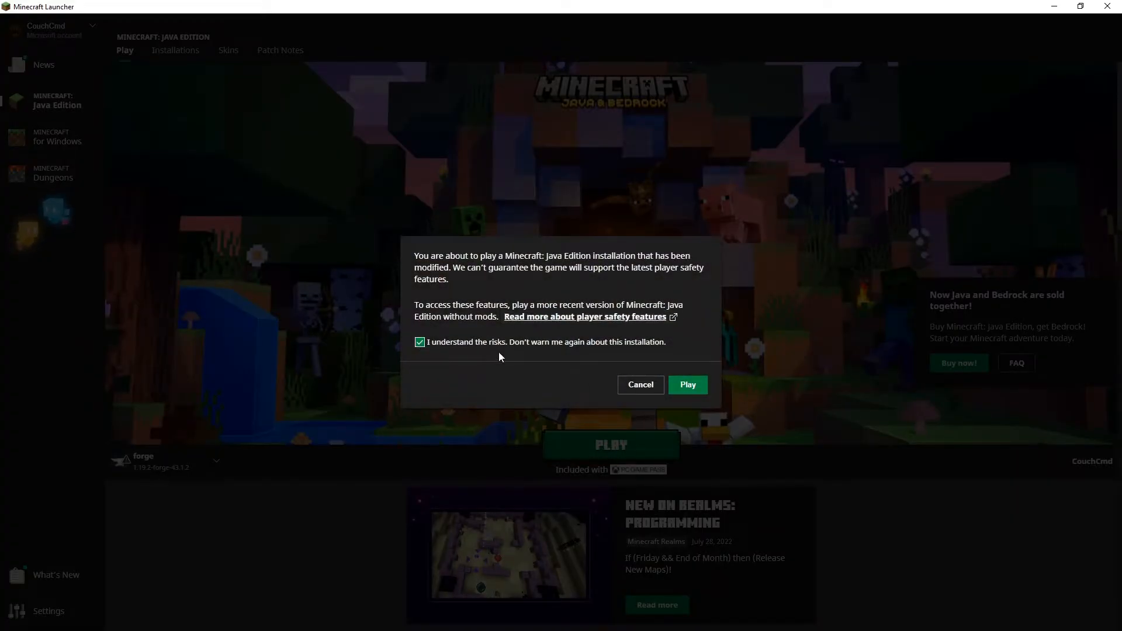
left_click(687, 385)
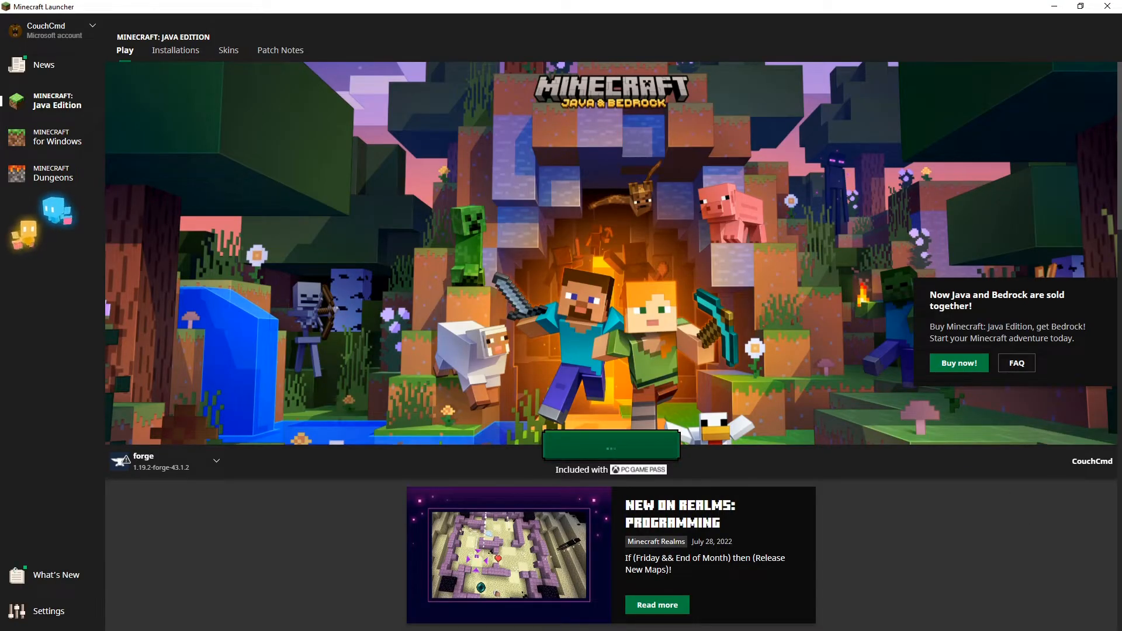
left_click(610, 444)
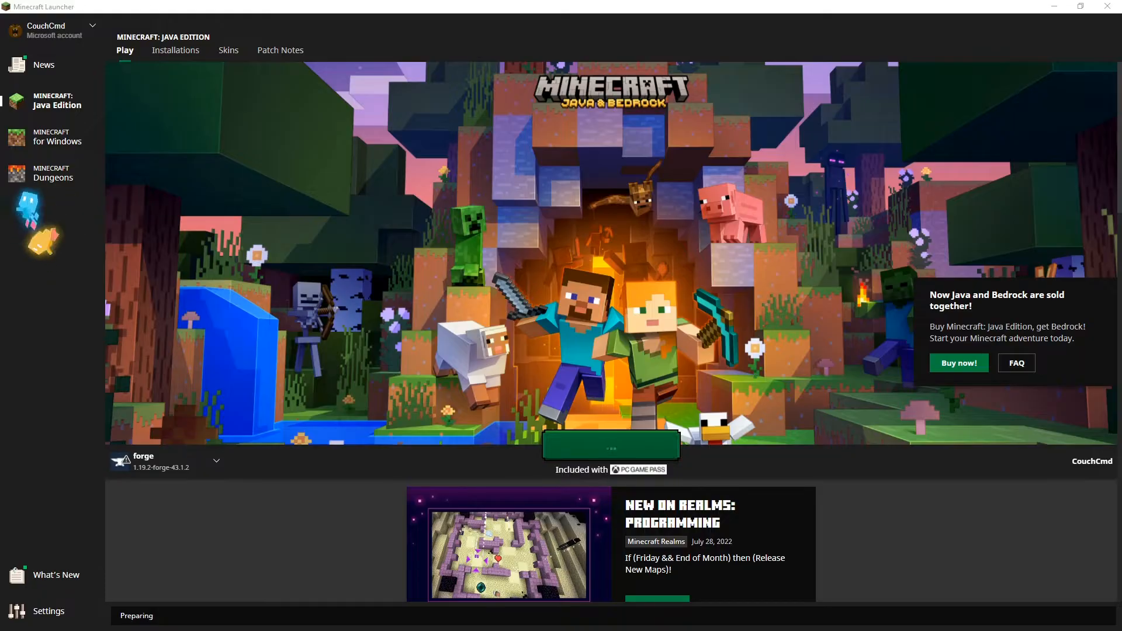
left_click(610, 446)
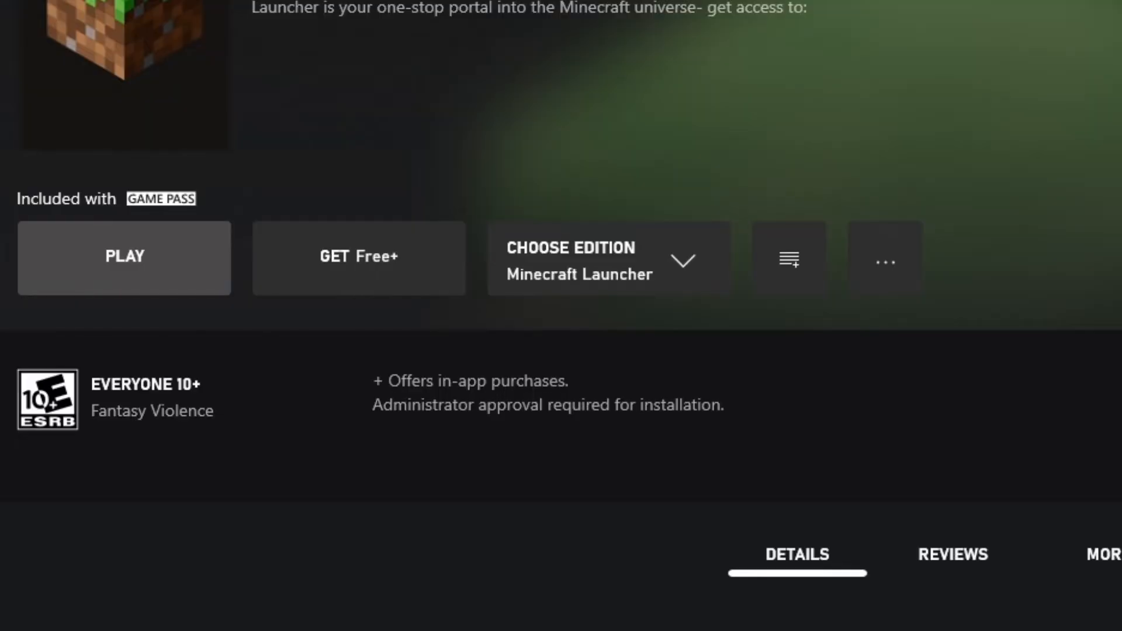
View the loaded mods list on the title screen and open the mods folder
left_click(124, 257)
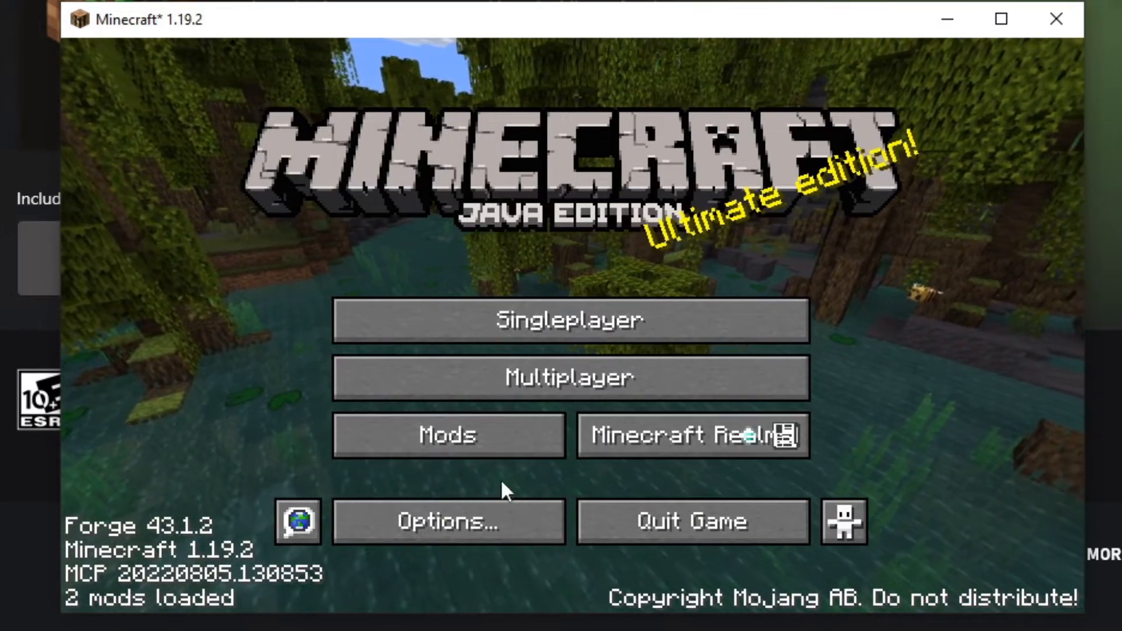
left_click(449, 435)
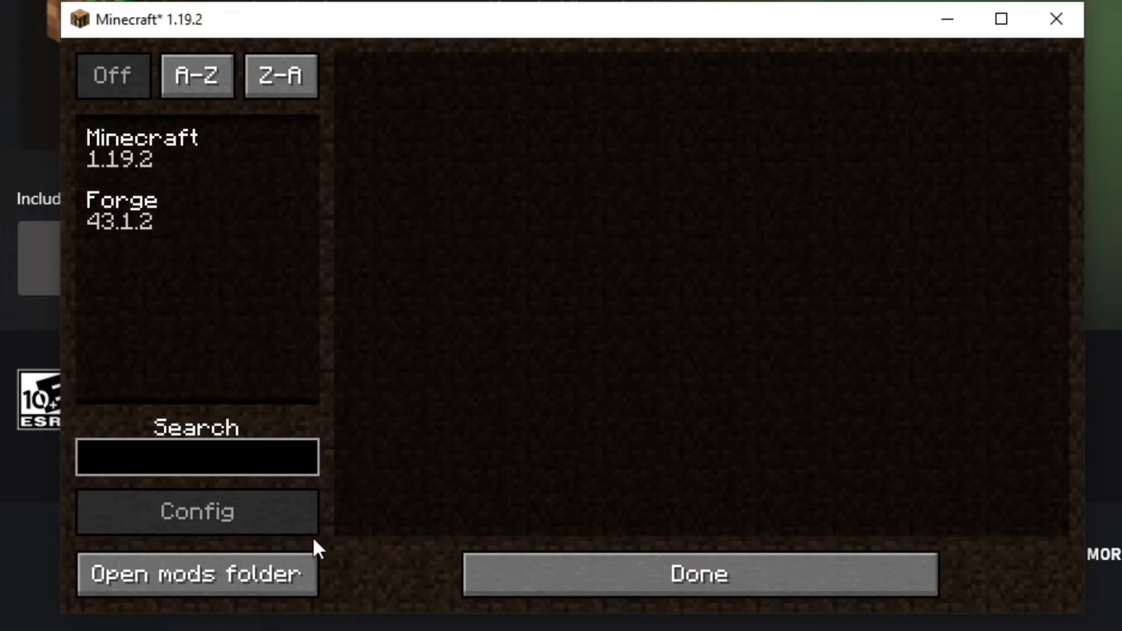
left_click(196, 573)
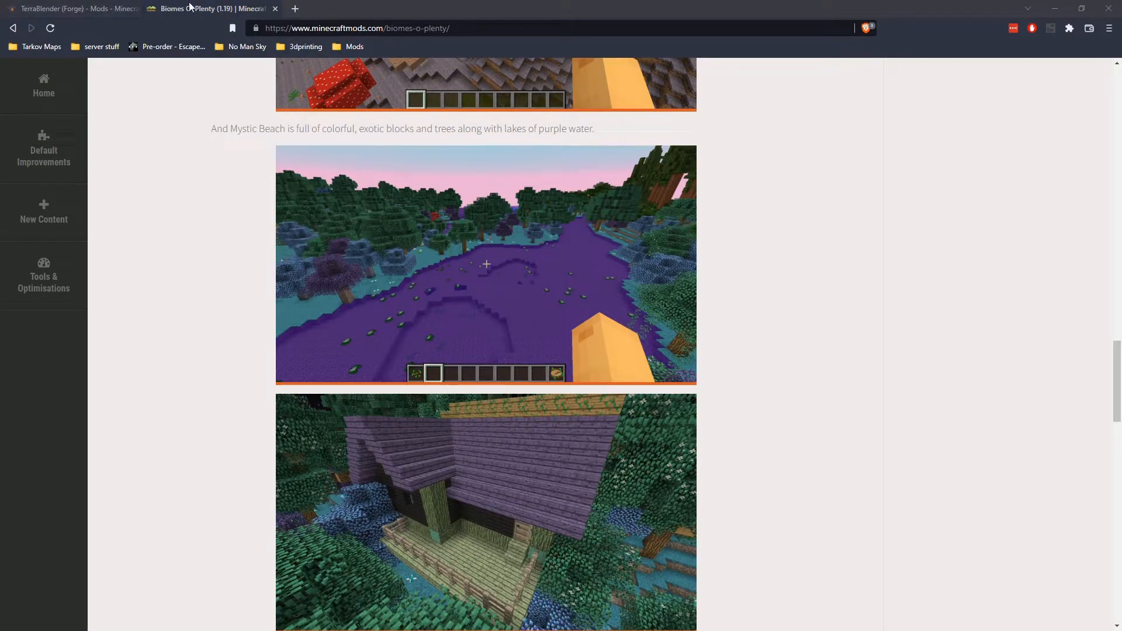
Download the TerraBlender Forge main jar file from its mod page
scroll("down", 3)
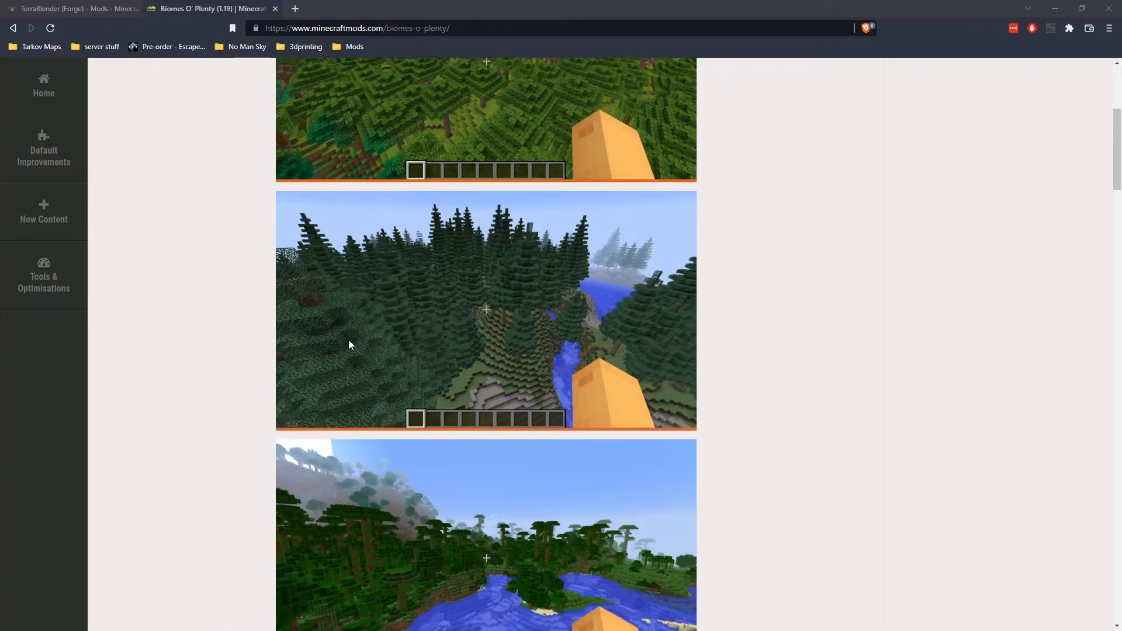
scroll("up", 3)
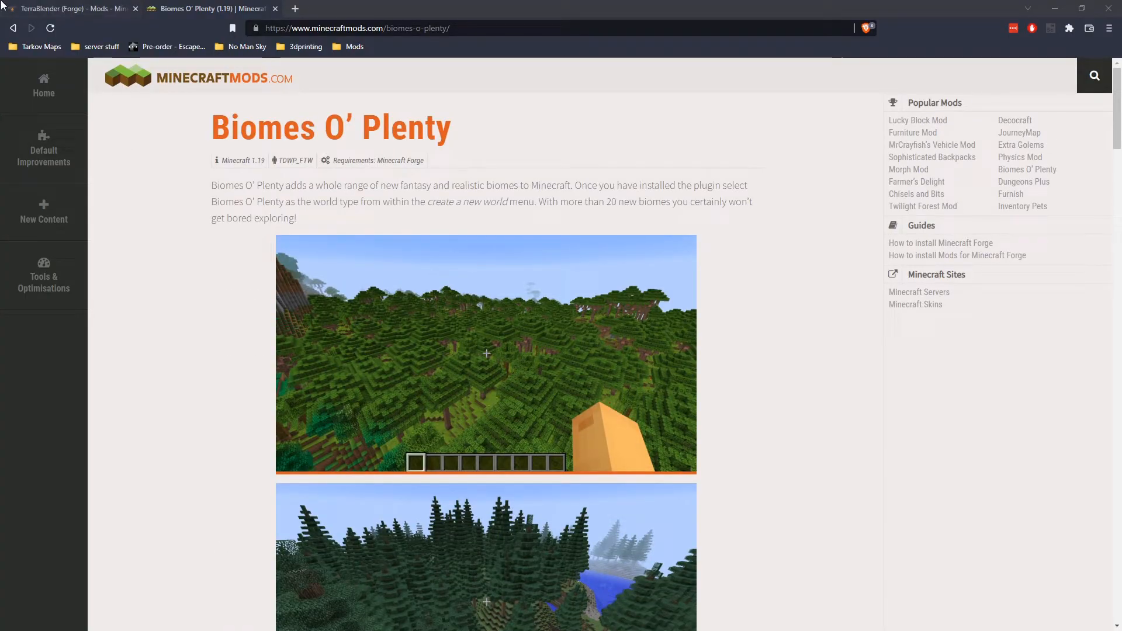
left_click(70, 9)
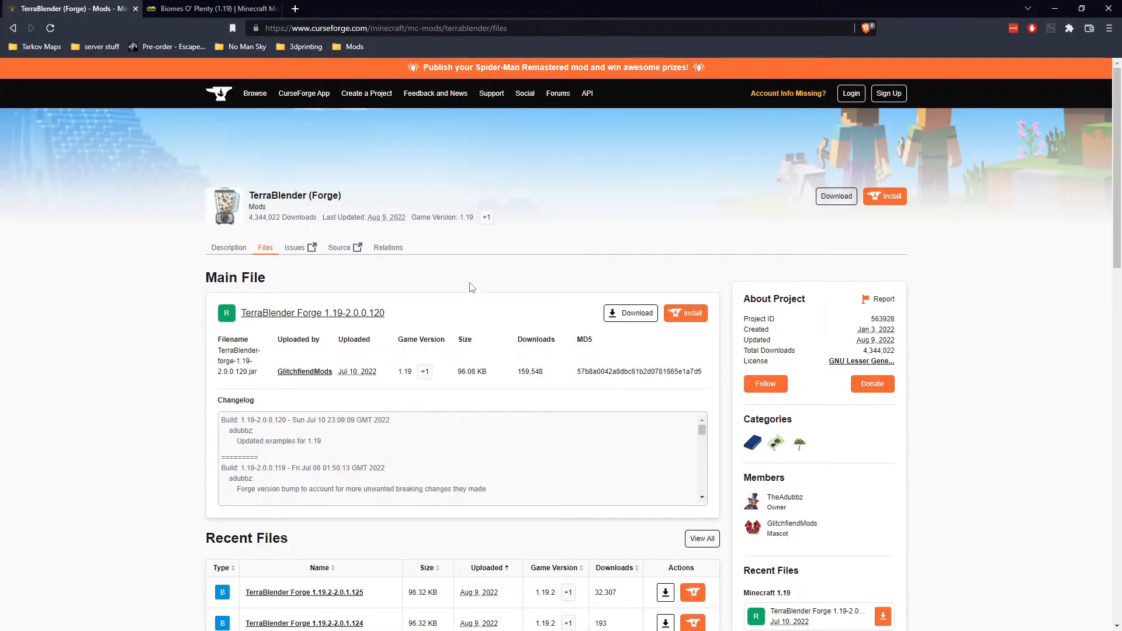
left_click(630, 313)
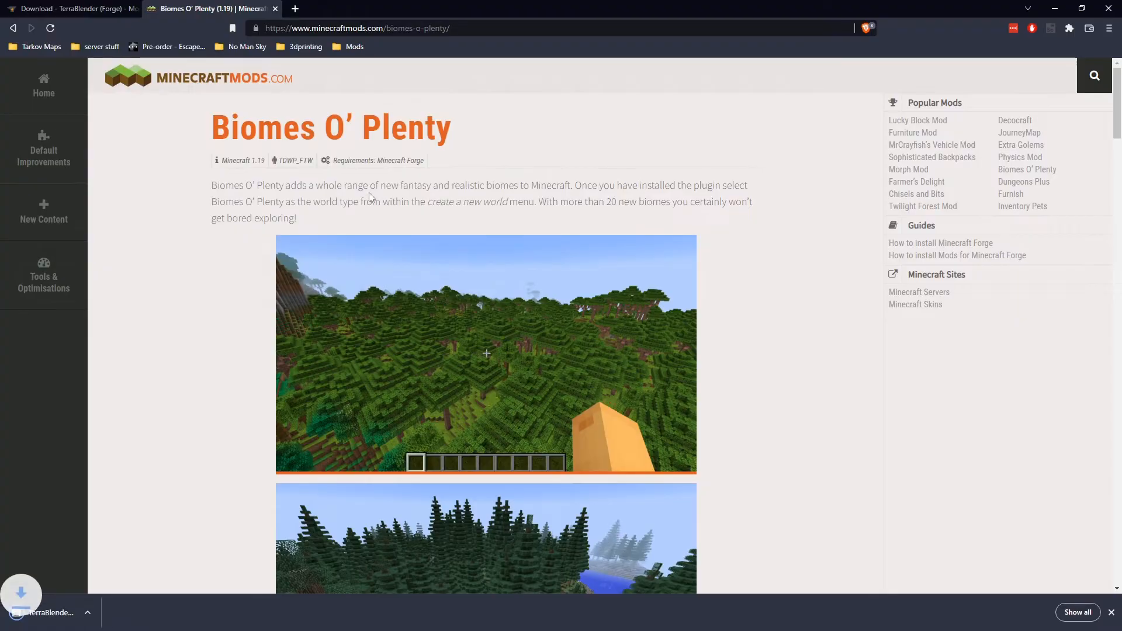
Download the Biomes O' Plenty jar and shrink the browser beside the mods folder
scroll("down", 3)
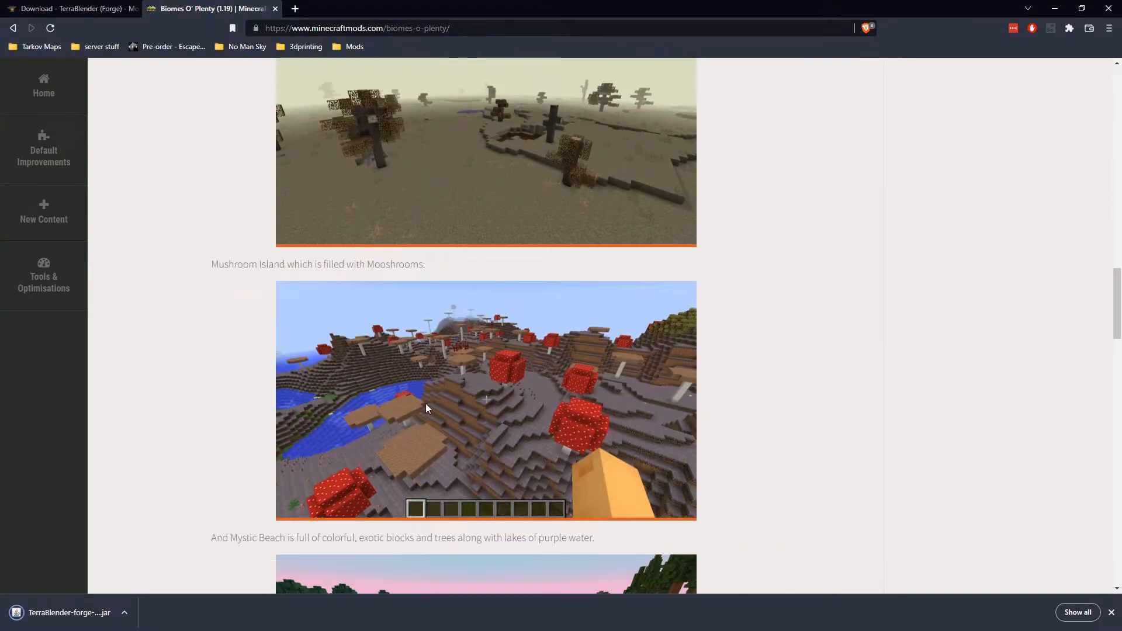
scroll("down", 3)
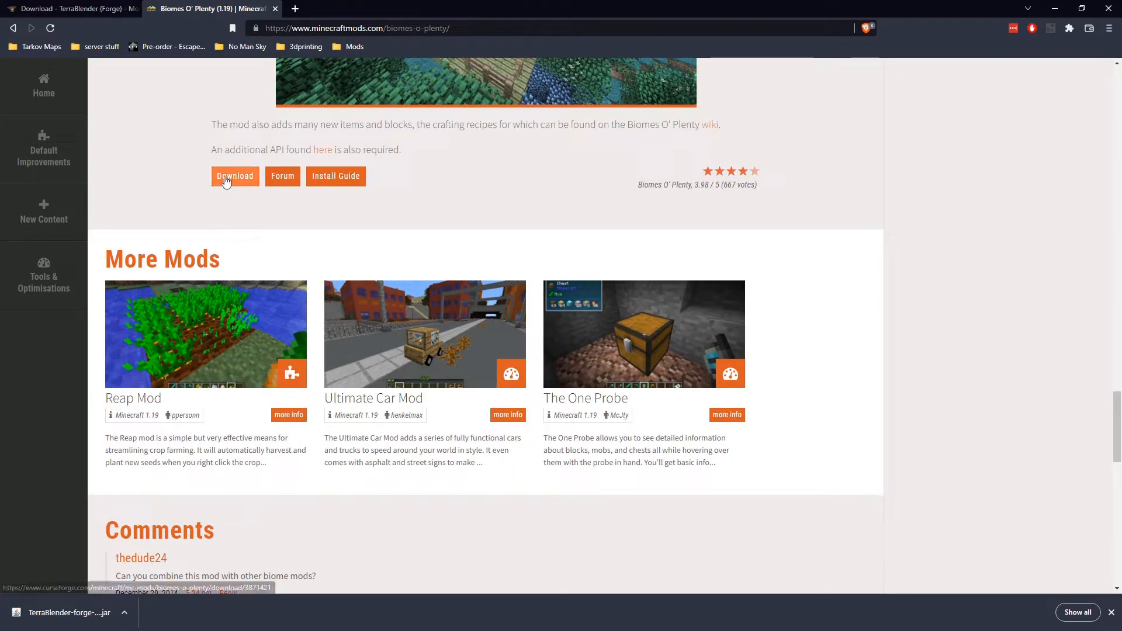
left_click(234, 176)
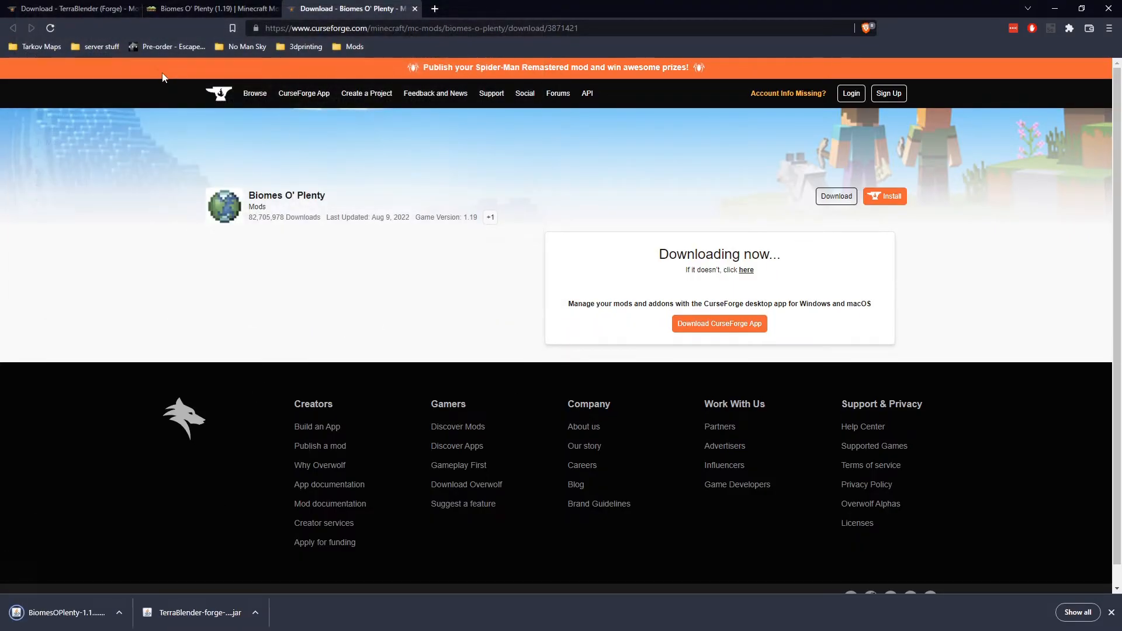
left_click(216, 8)
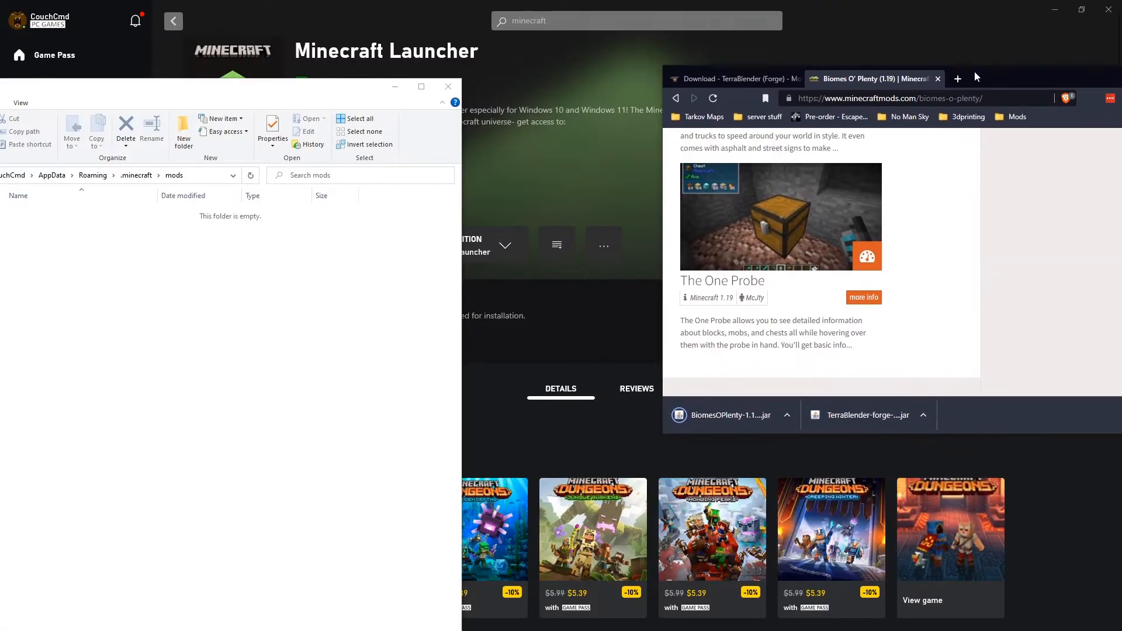
Drop the downloaded TerraBlender and Biomes O' Plenty jars into the .minecraft\mods folder
left_click_drag(719, 415, 114, 333)
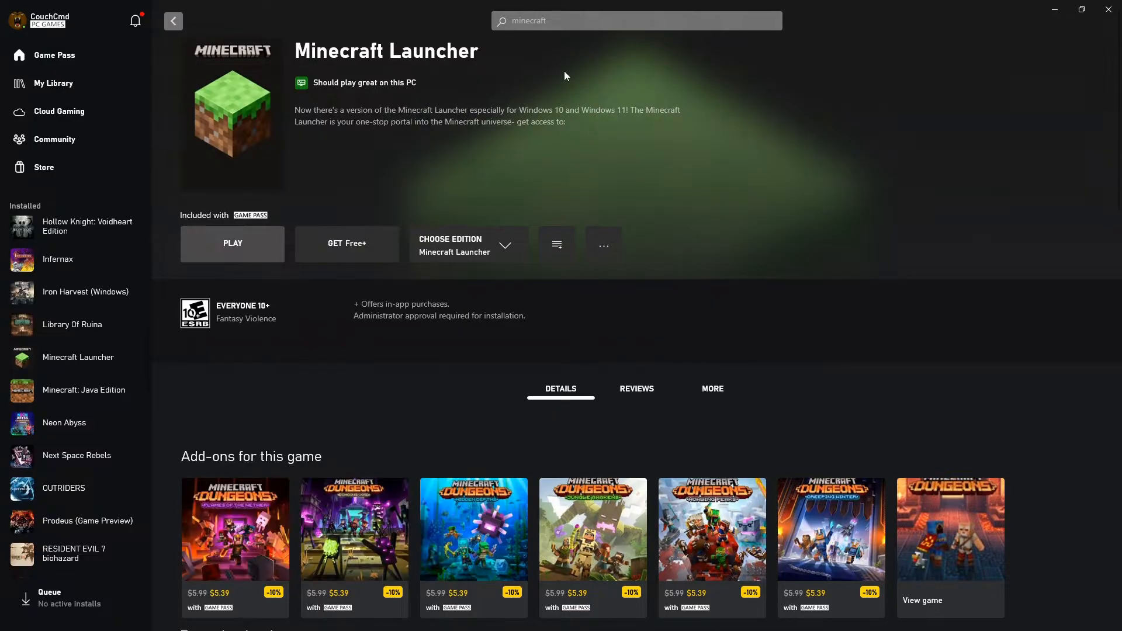
mouse_move(233, 243)
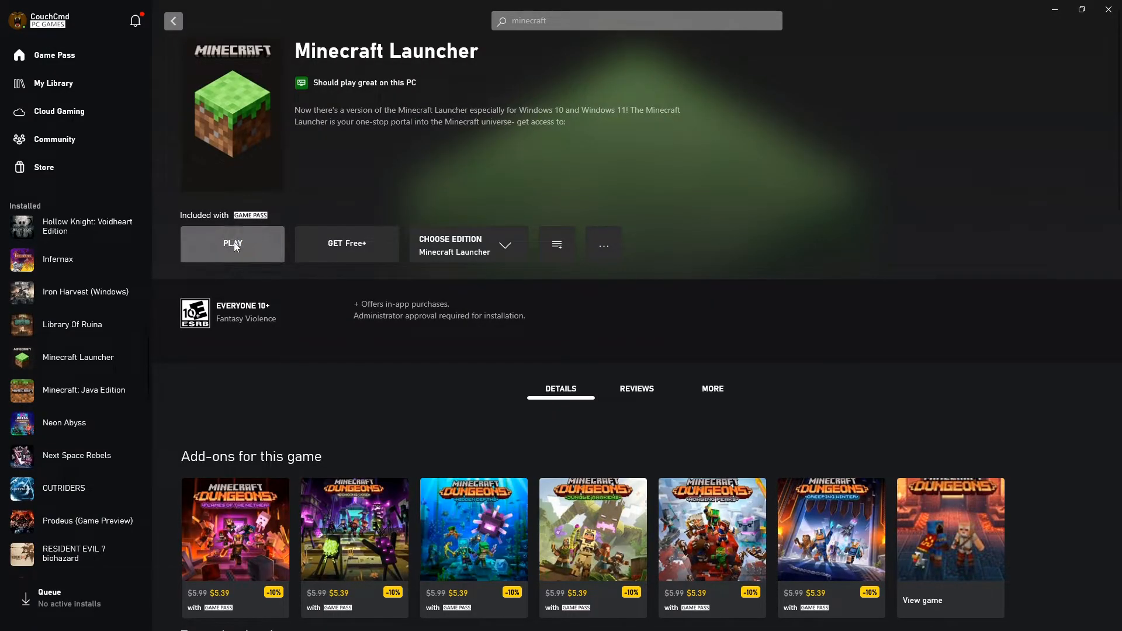
Launch the forge 1.19.2-forge-43.1.2 installation from the Minecraft Launcher
left_click(232, 243)
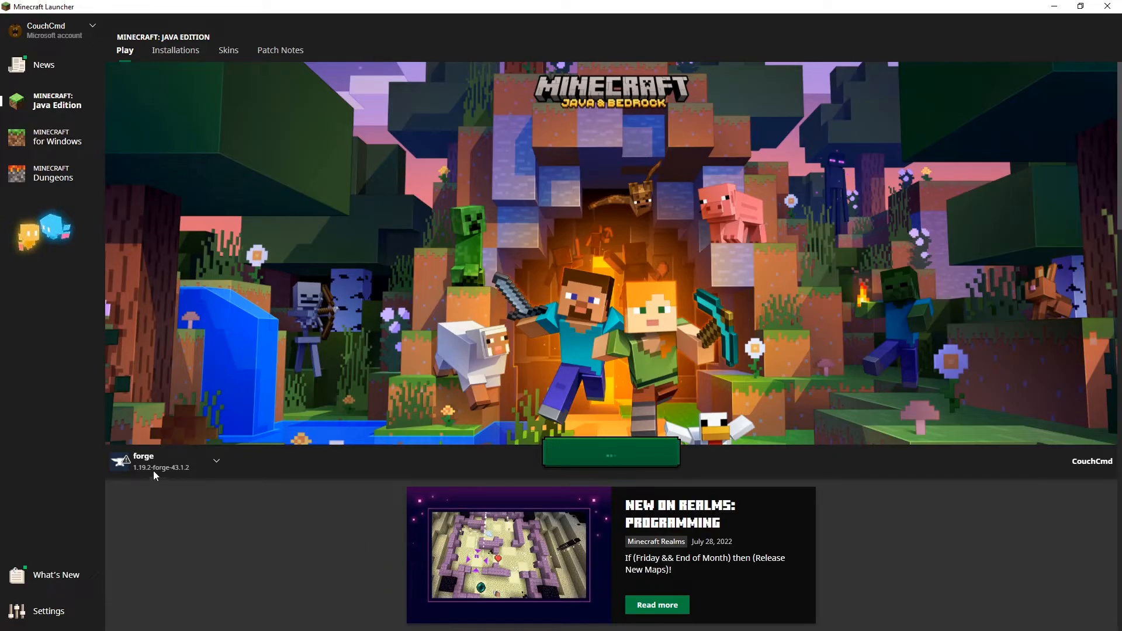
mouse_move(124, 460)
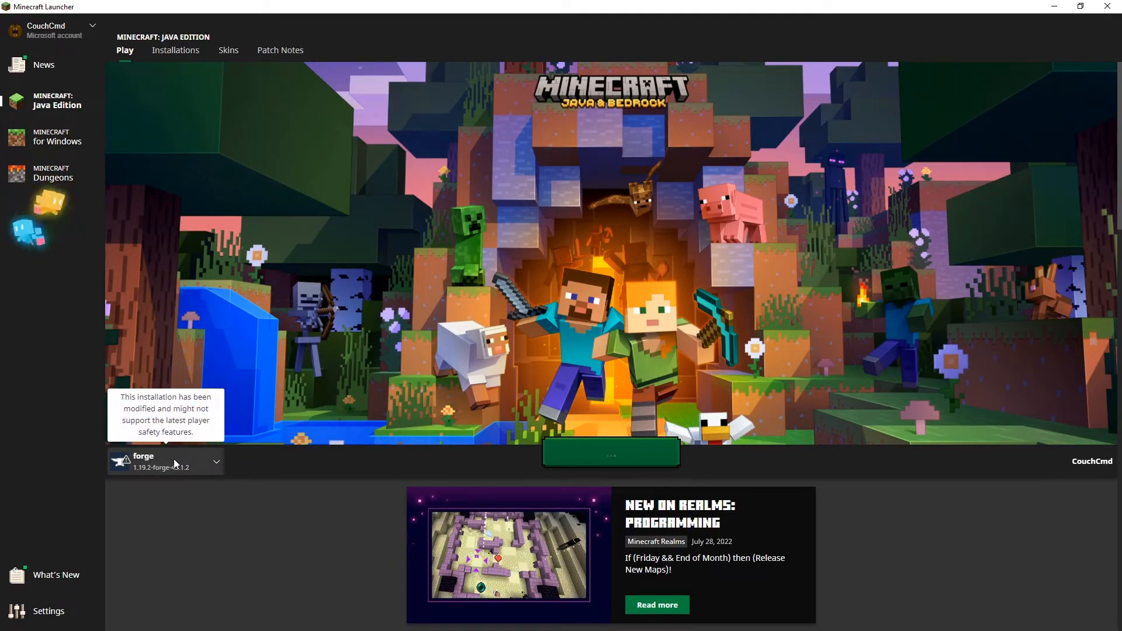
mouse_move(601, 459)
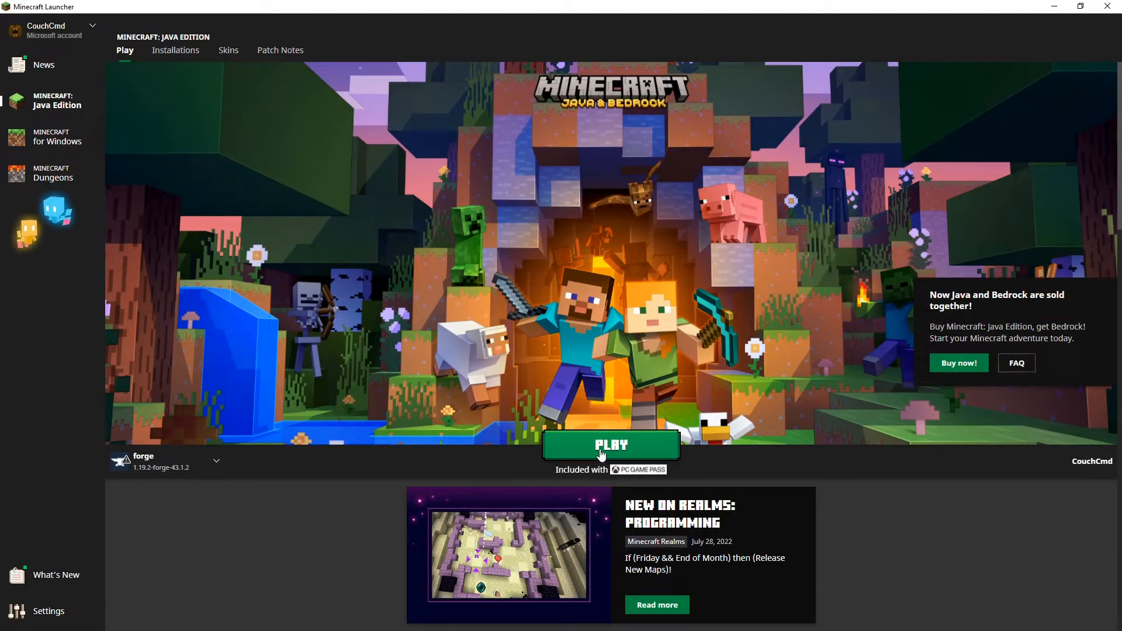
left_click(610, 445)
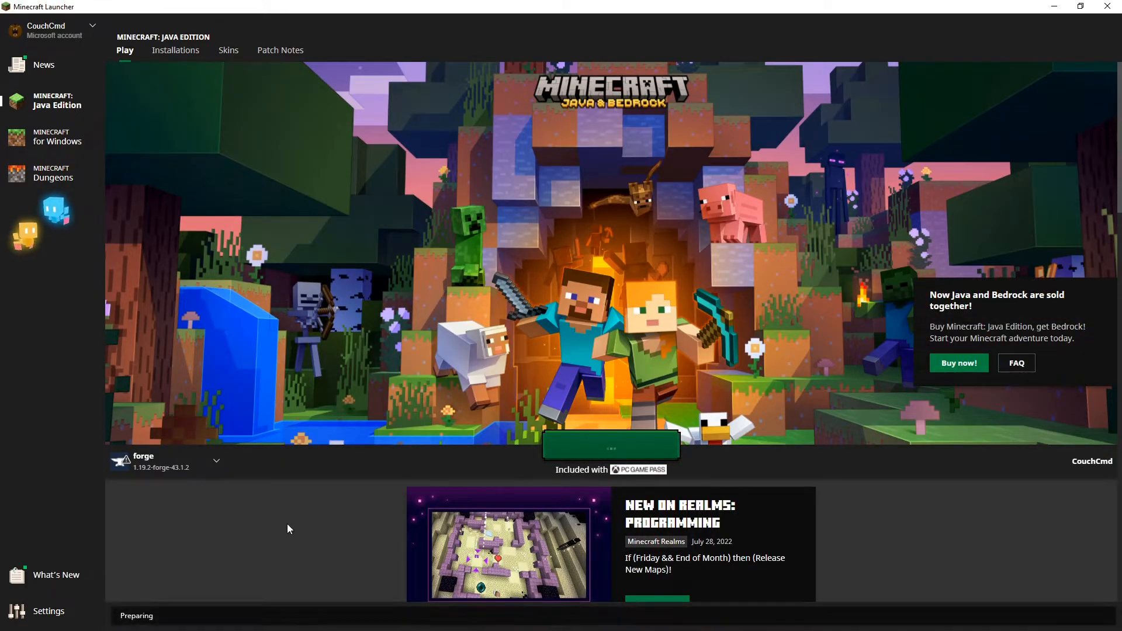
mouse_move(238, 577)
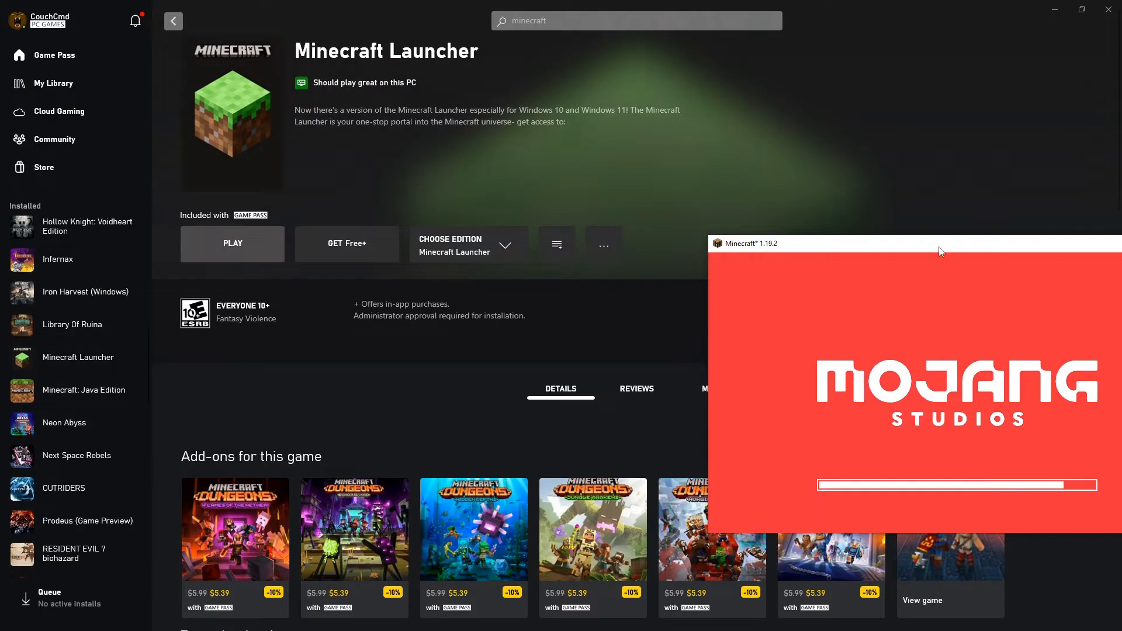
Centre the game window, check Biomes O' Plenty 17.0.0.143 in Mods, and return to the title screen
left_click_drag(941, 250, 479, 164)
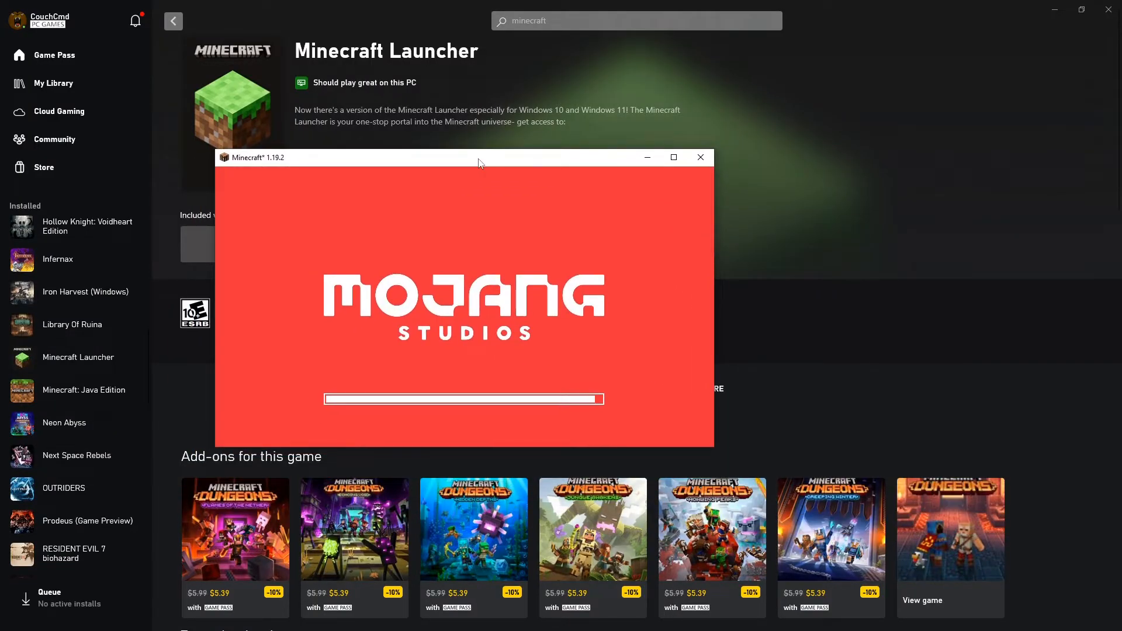
mouse_move(632, 353)
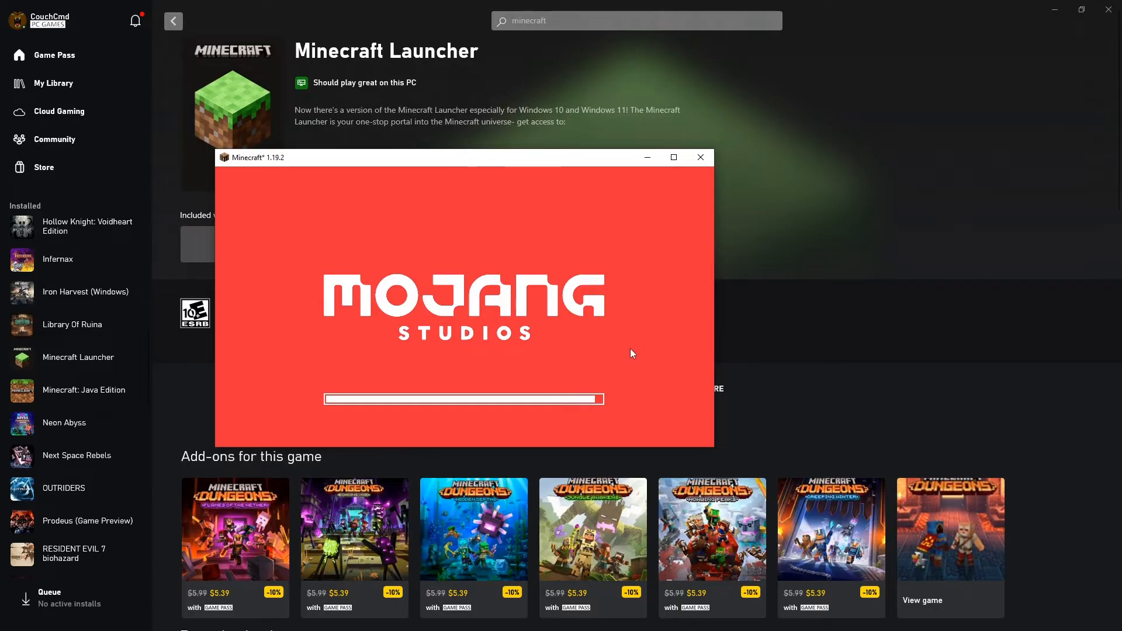
mouse_move(615, 355)
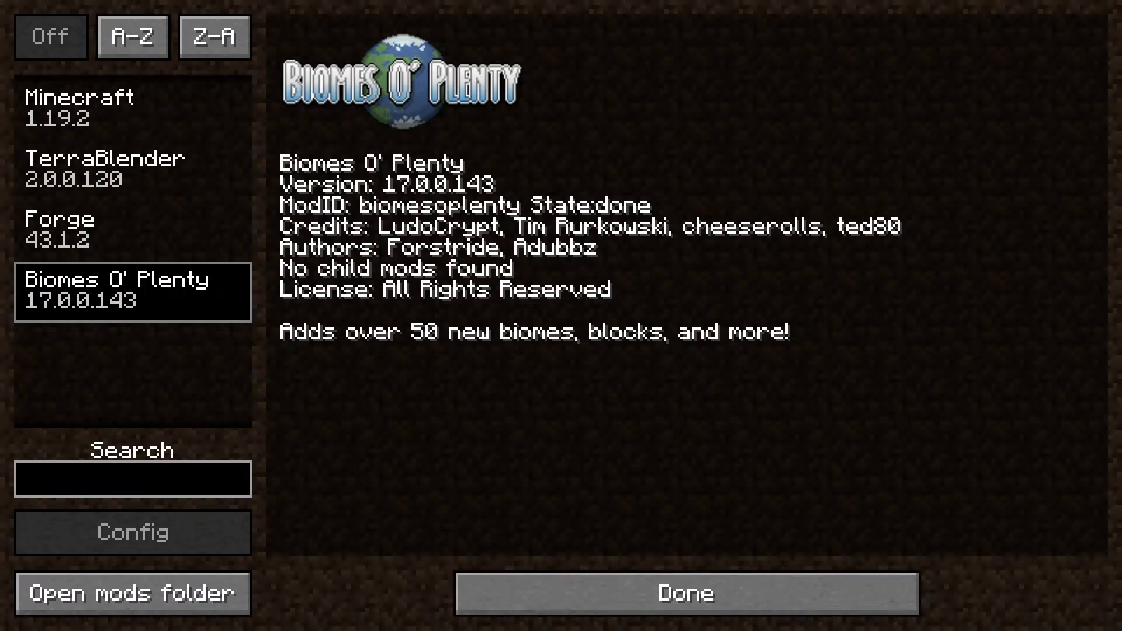
left_click(687, 594)
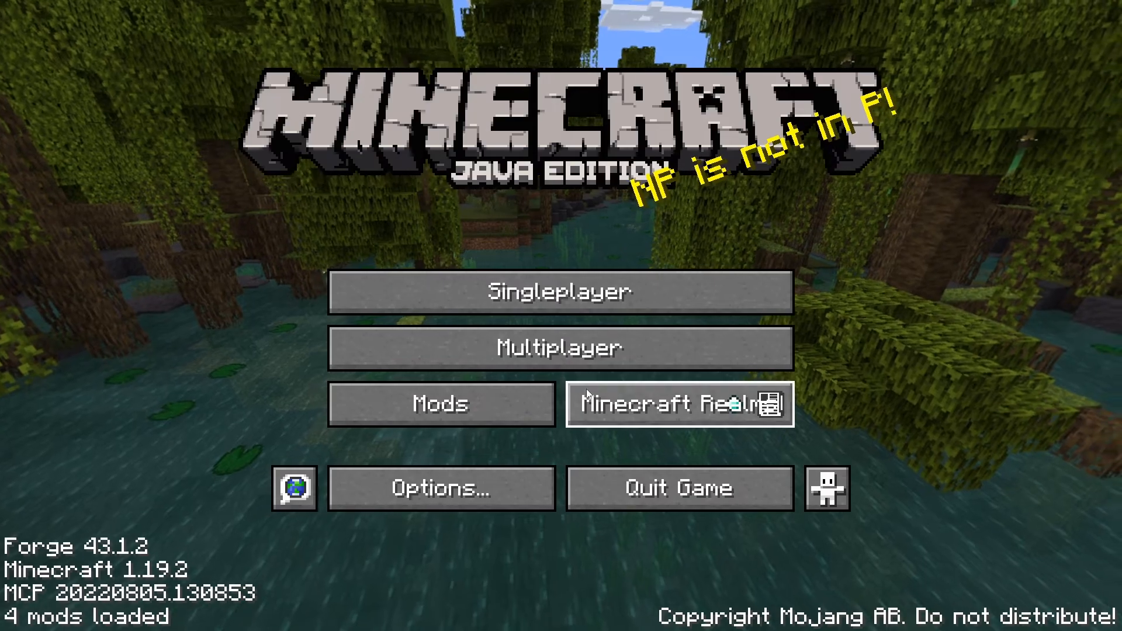
mouse_move(577, 264)
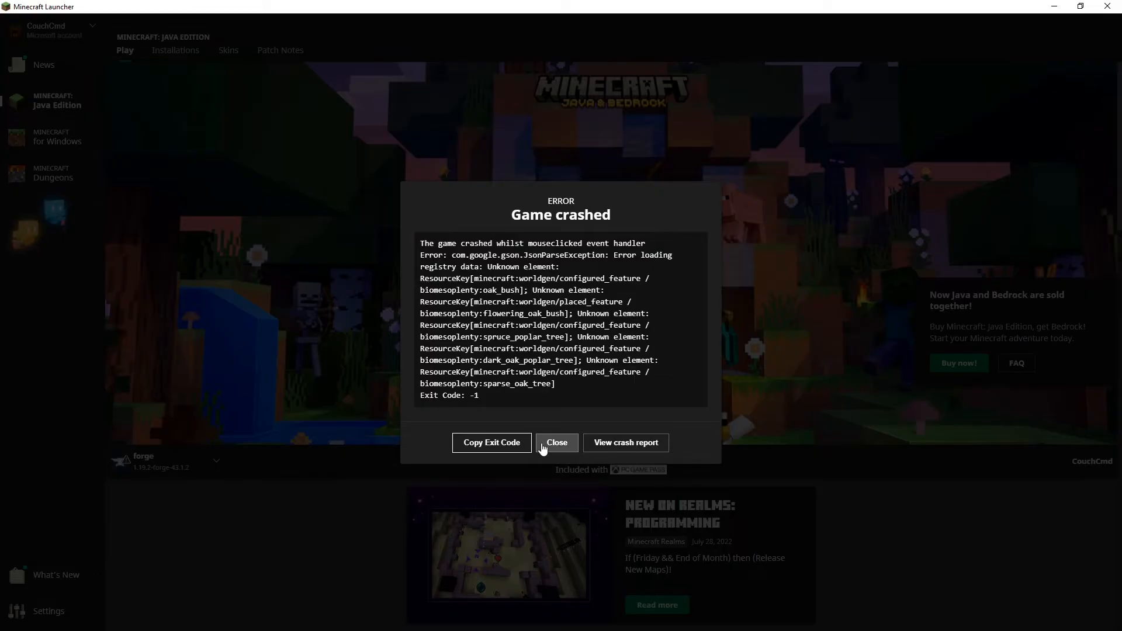
Close the Game crashed error about unknown Biomes O' Plenty registry elements
left_click(556, 442)
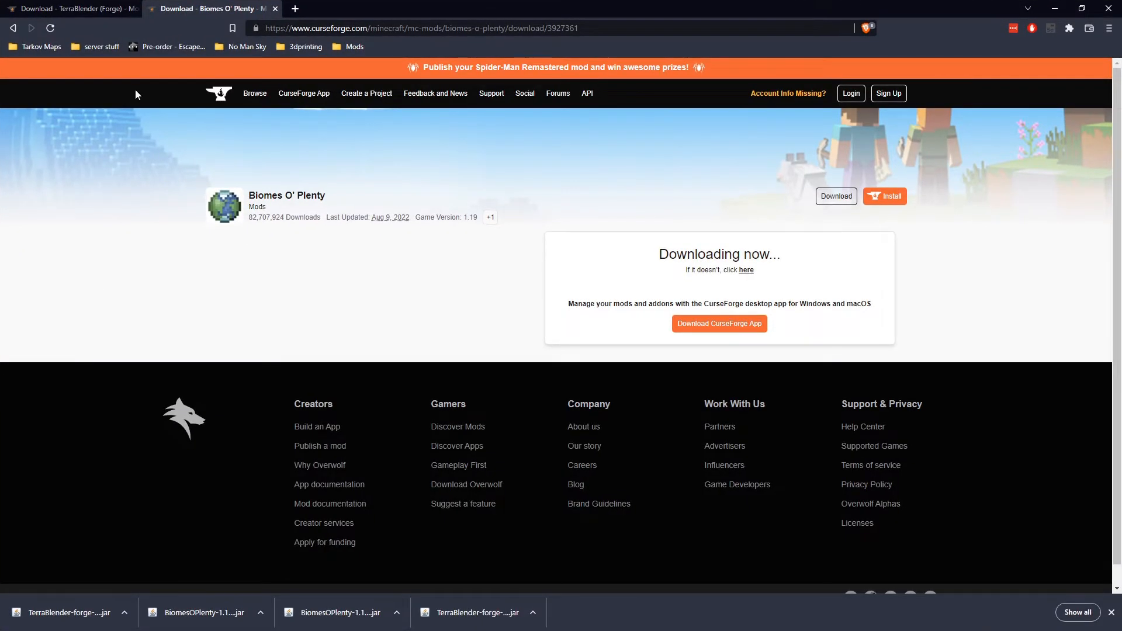
mouse_move(335, 229)
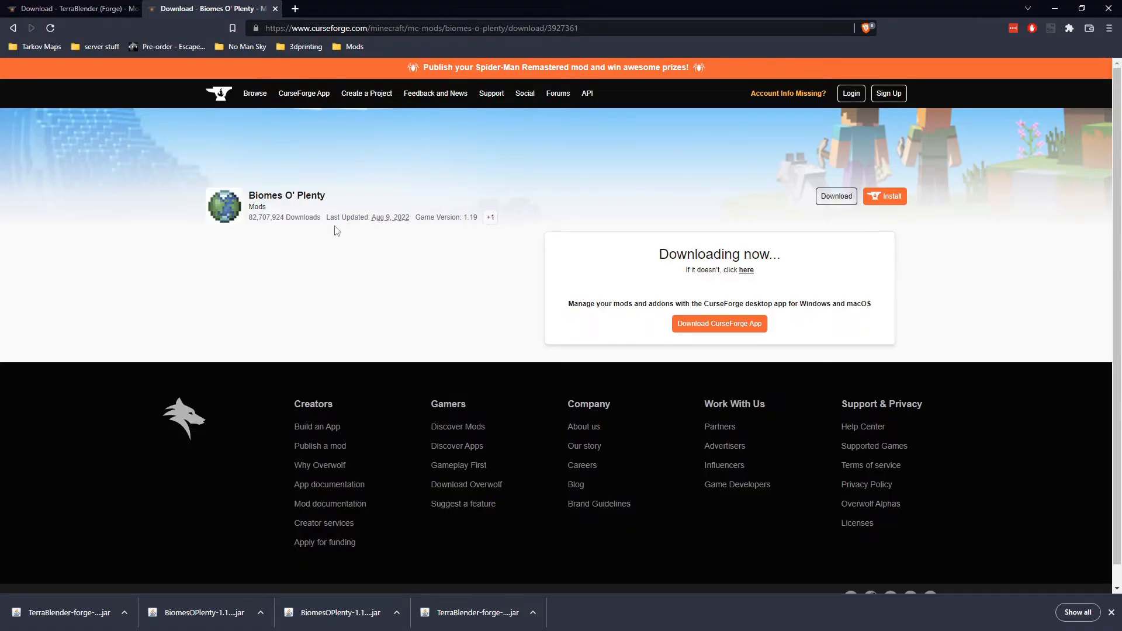
Switch to the TerraBlender (Forge) CurseForge tab so its file downloads
left_click(70, 8)
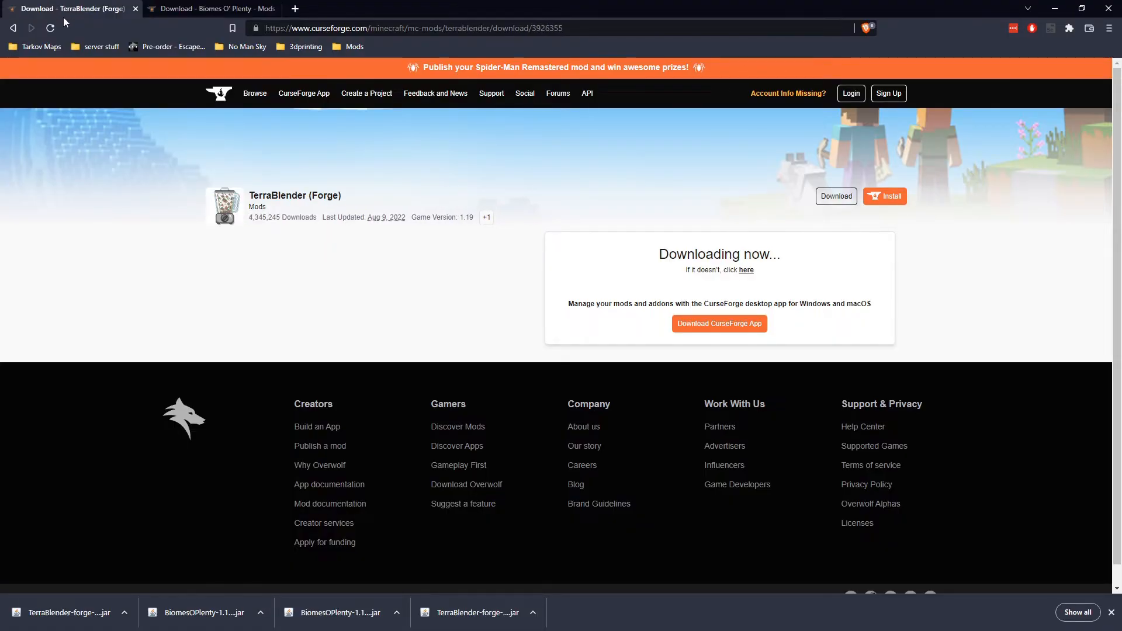
mouse_move(136, 222)
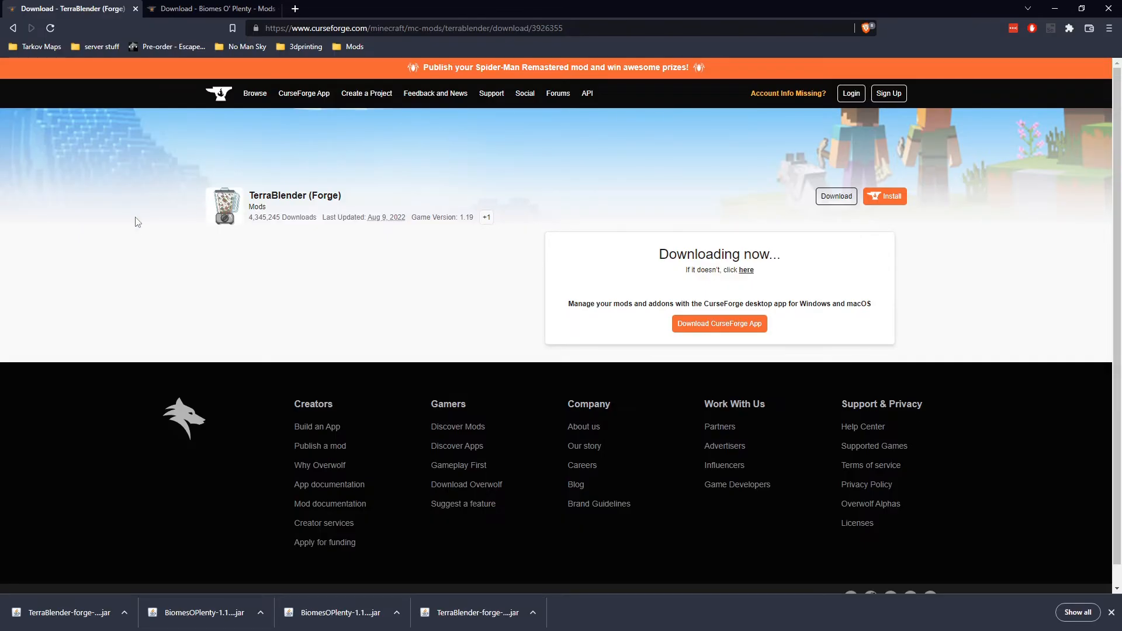
mouse_move(401, 5)
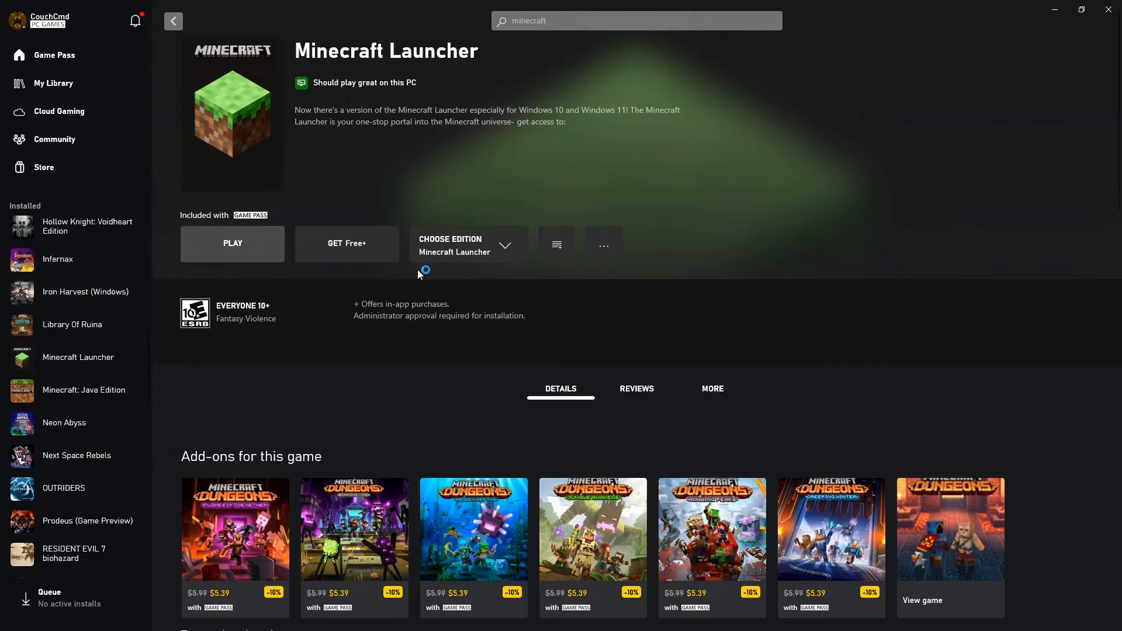
Start the Minecraft Launcher from the Xbox app to run forge 1.19.2 again
left_click(231, 243)
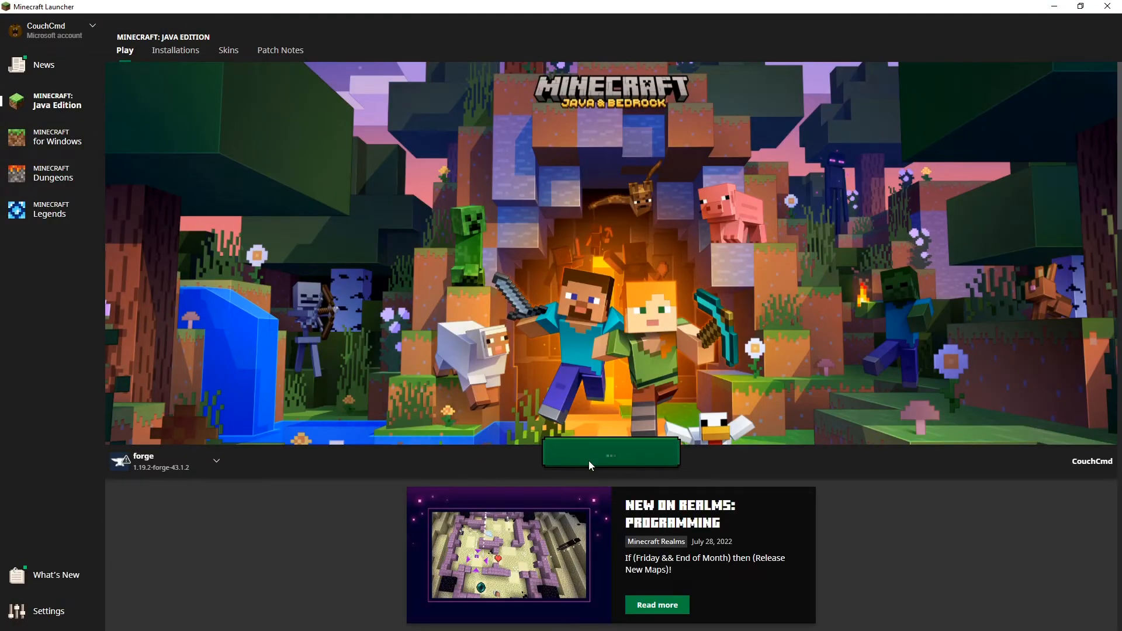
mouse_move(166, 476)
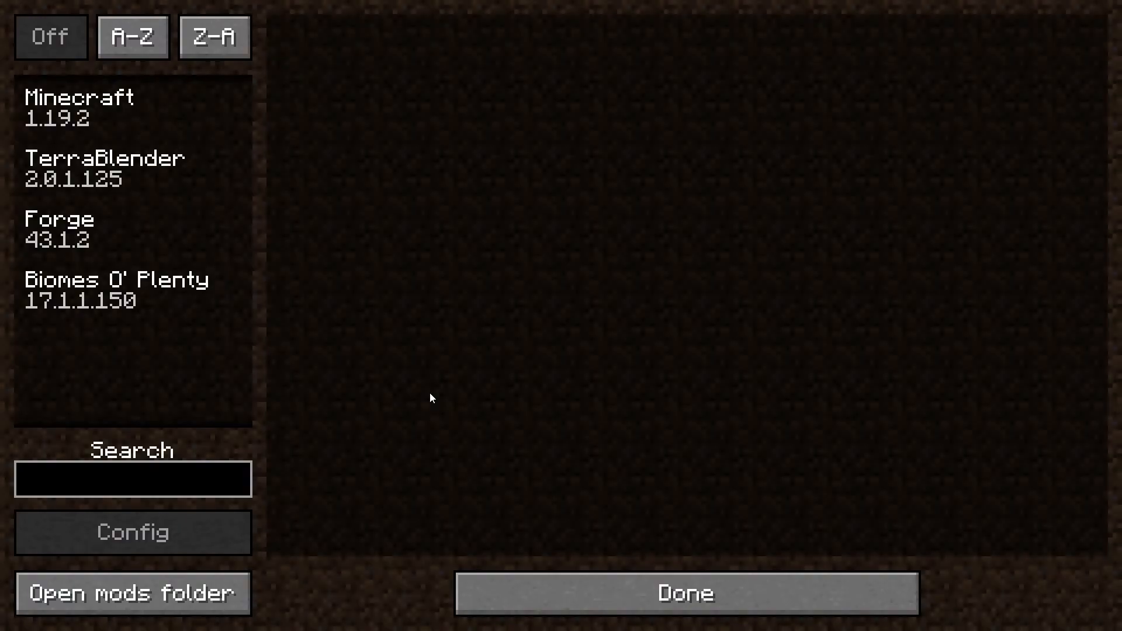
Check TerraBlender 2.0.1.125 and Biomes O' Plenty 17.1.1.150 in the Mods list, then go back to the title screen
left_click(108, 168)
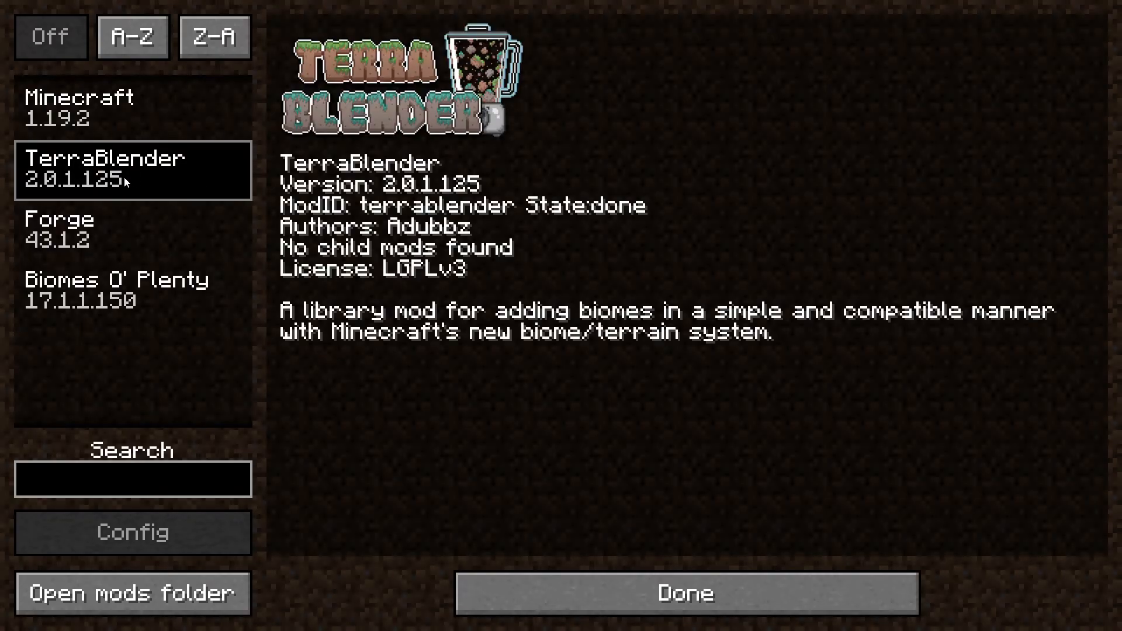
mouse_move(96, 223)
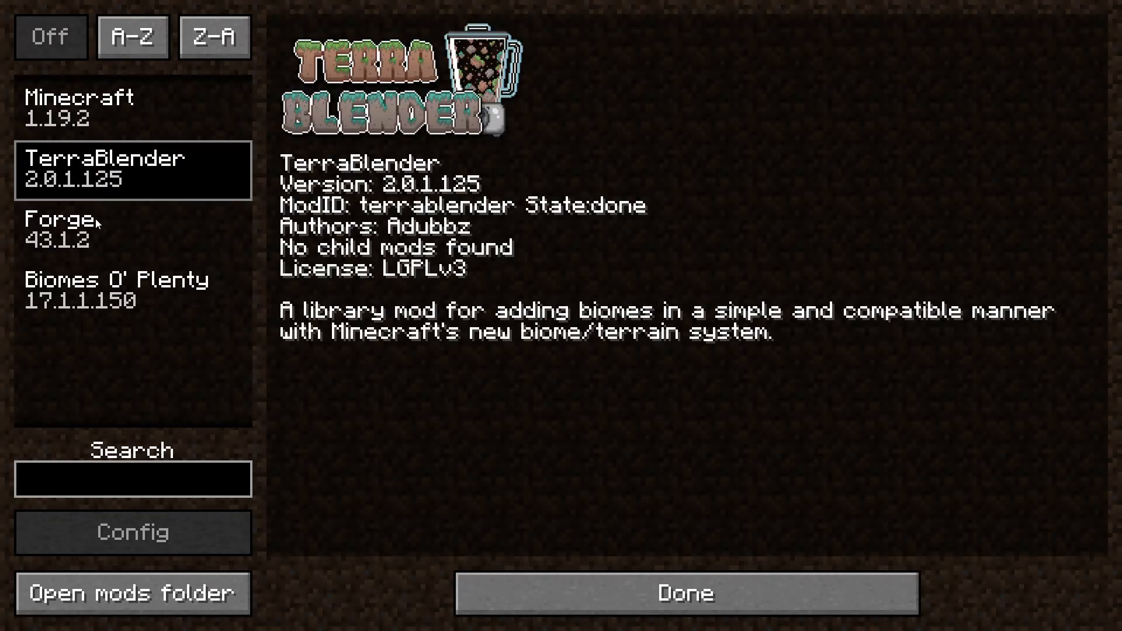
left_click(117, 290)
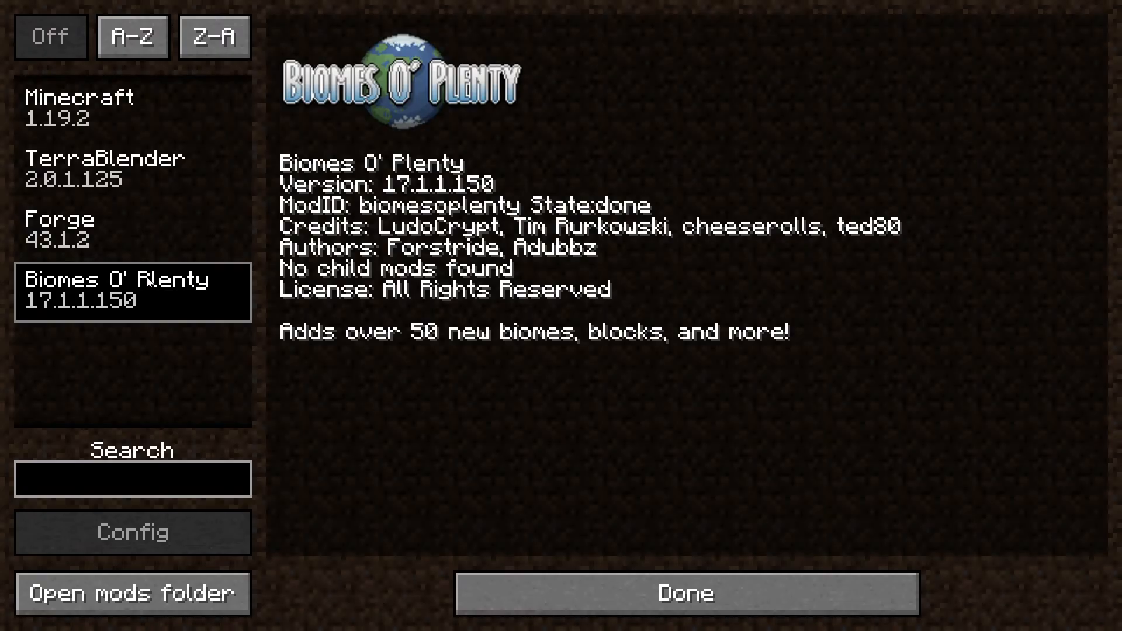
mouse_move(347, 494)
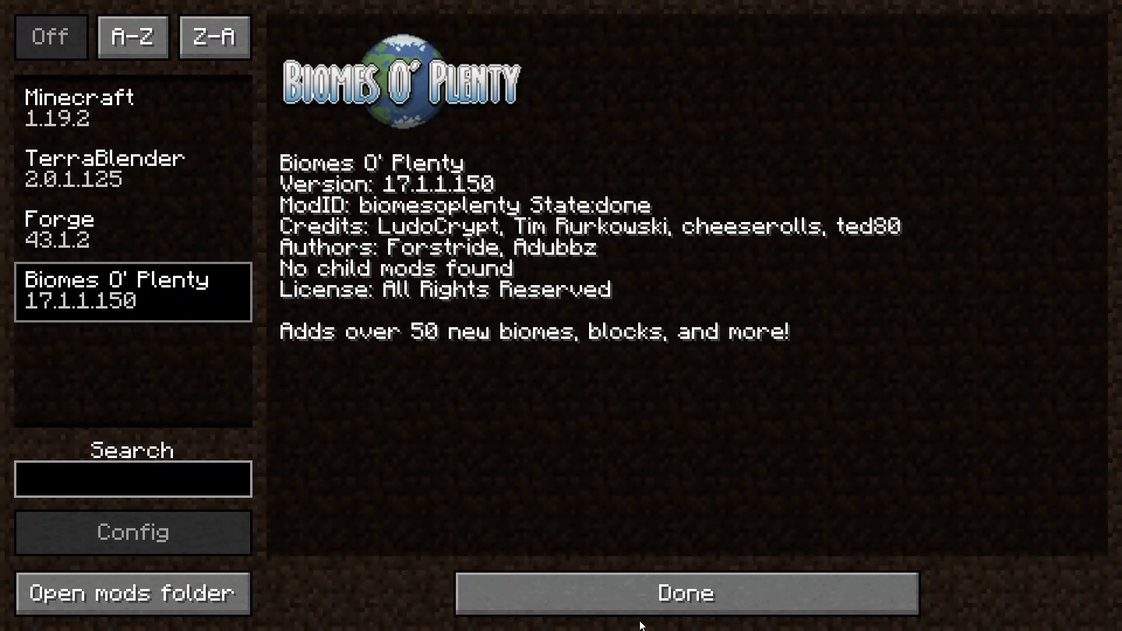
left_click(685, 595)
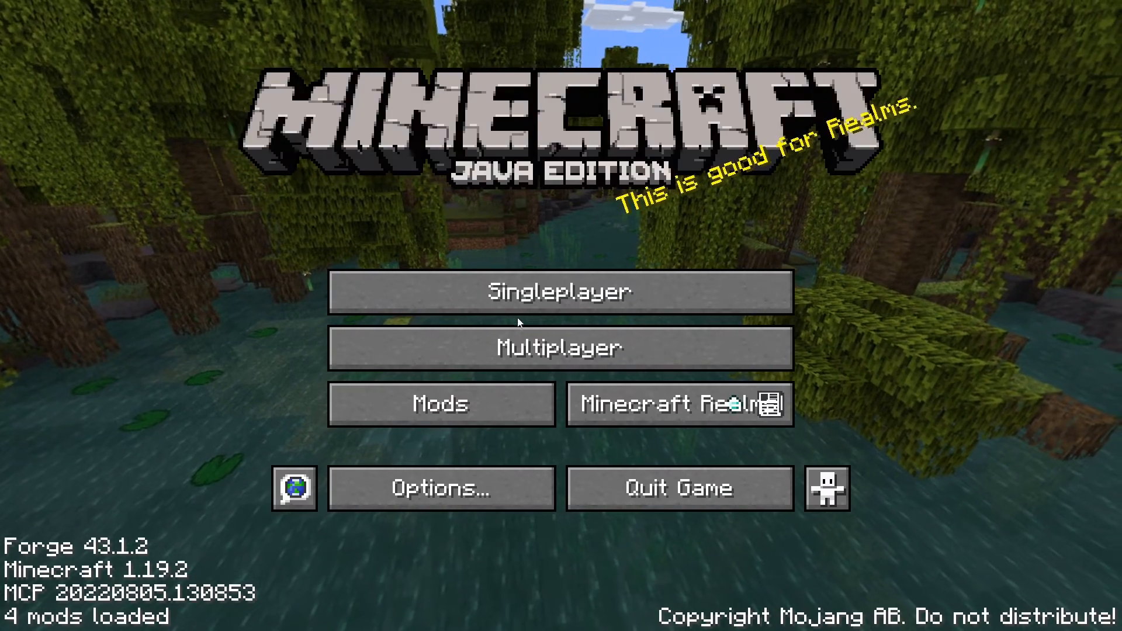
Delete the old New World save and create a fresh Survival world
left_click(559, 292)
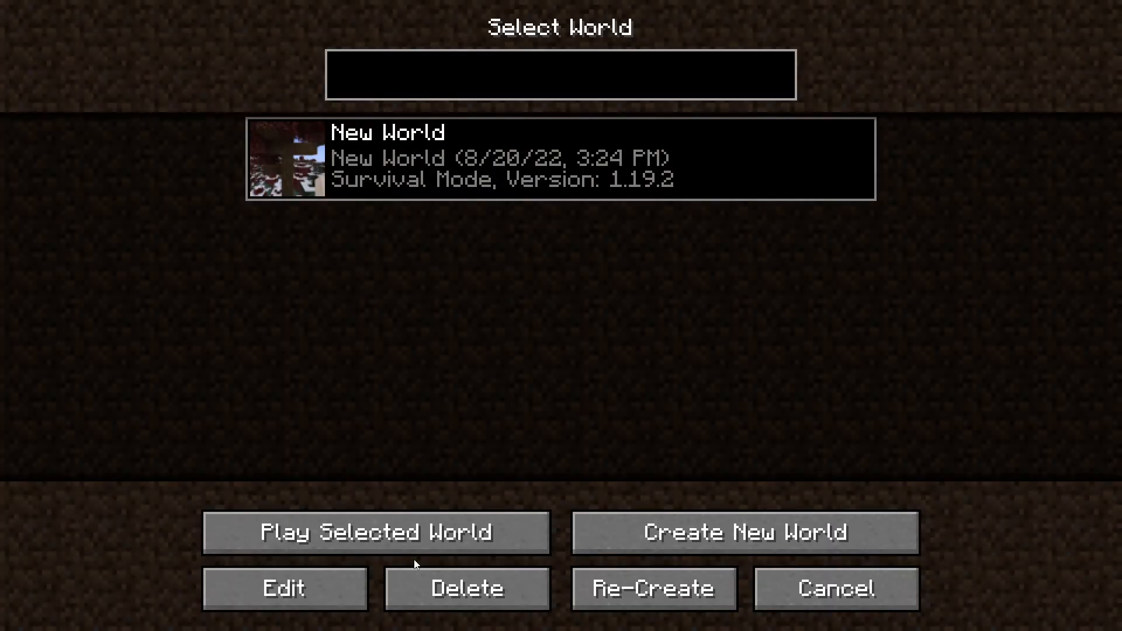
left_click(467, 588)
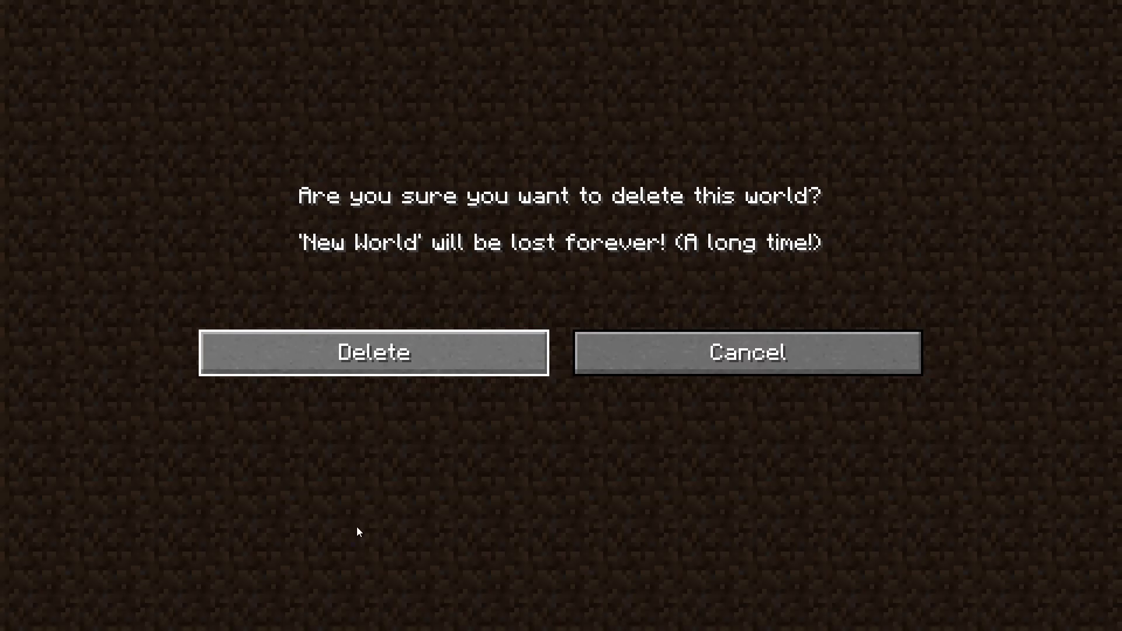
mouse_move(343, 548)
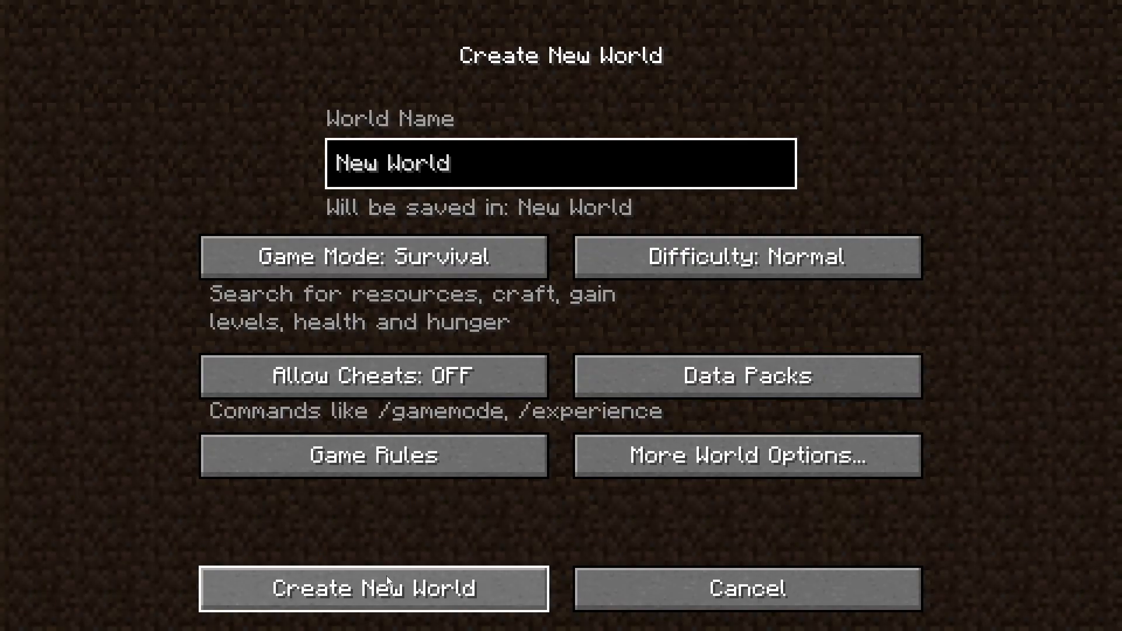
left_click(374, 589)
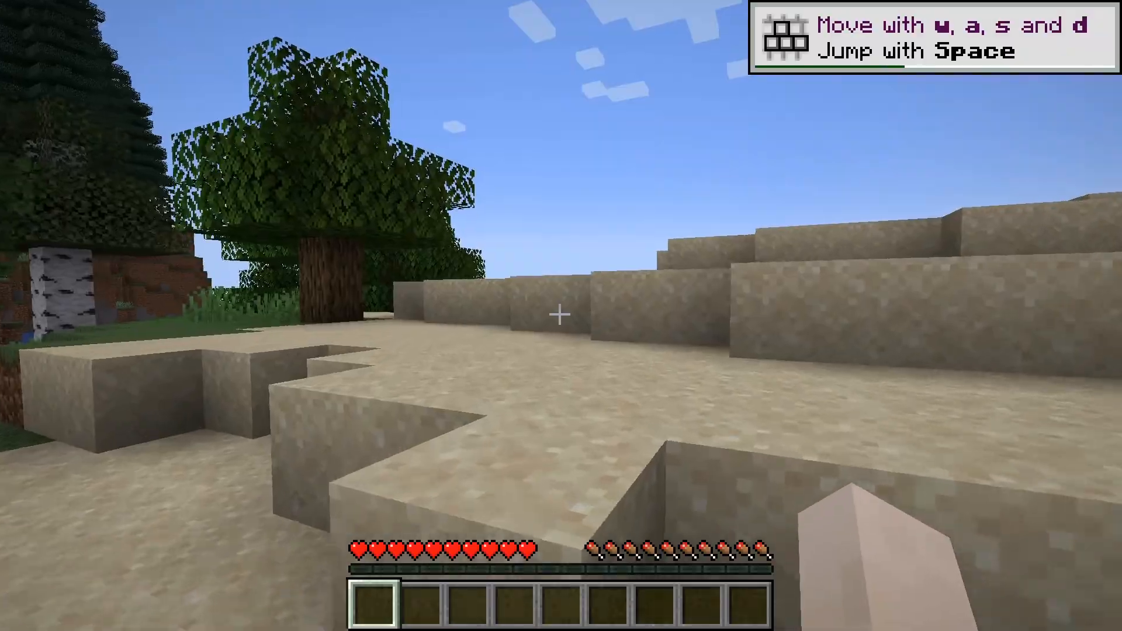
Pause and resume the game, then walk around the forest and sandy terrain
key("Escape")
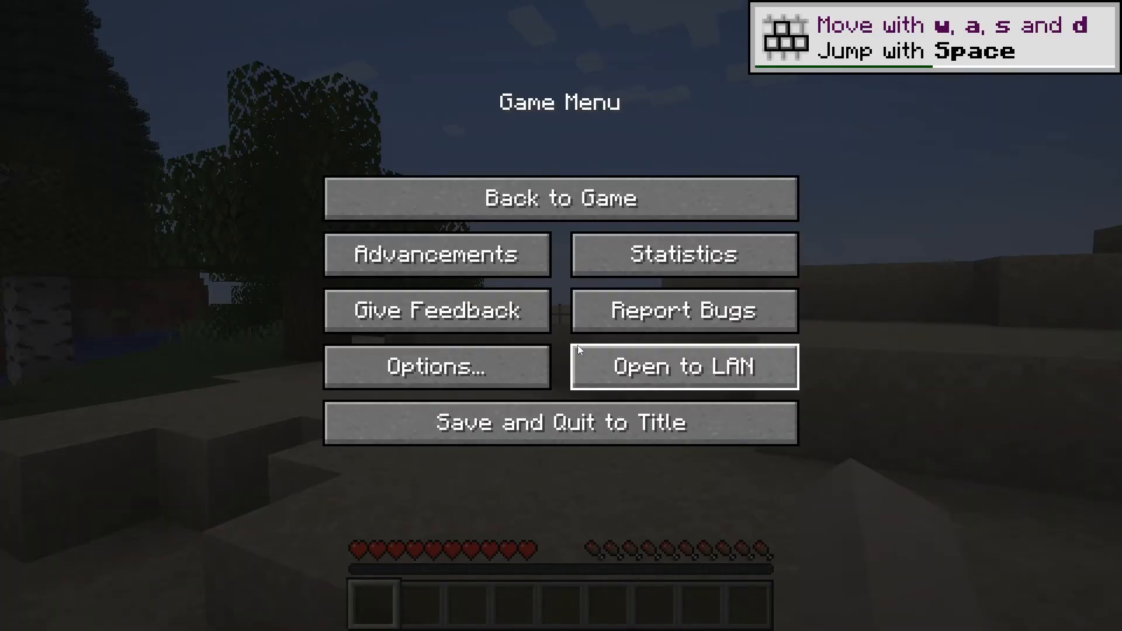
left_click(560, 197)
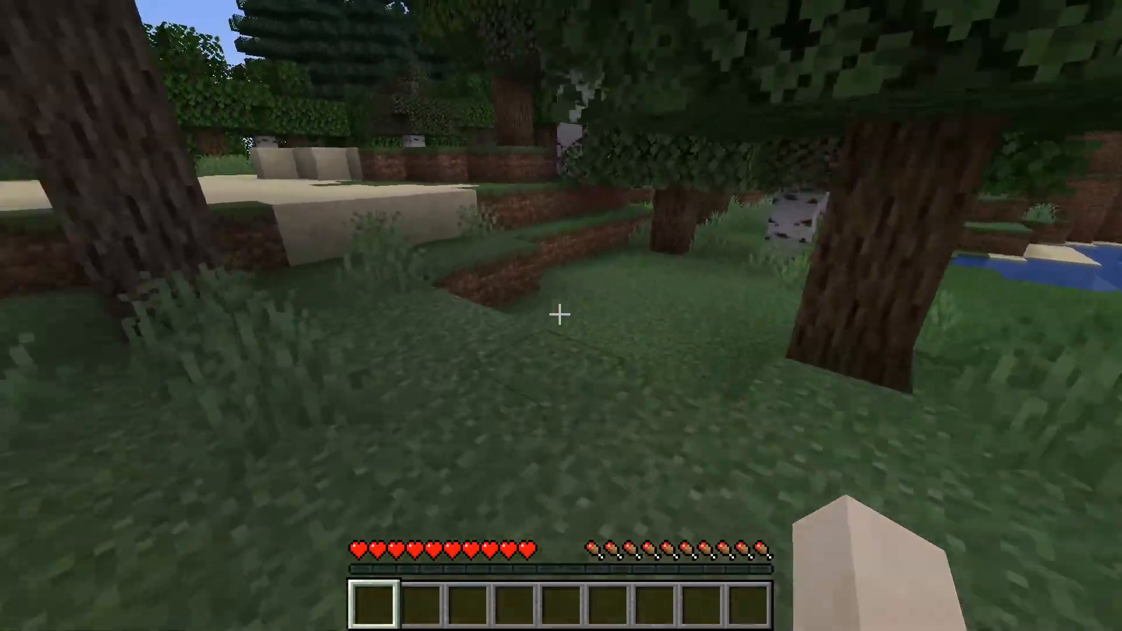
mouse_move(561, 316)
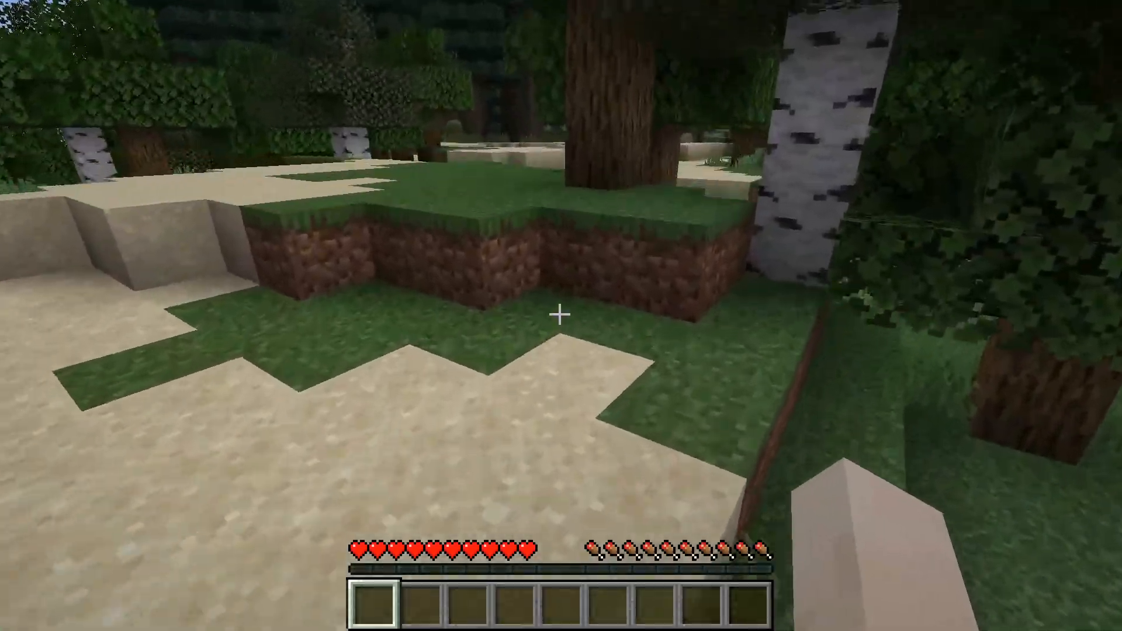
mouse_move(562, 319)
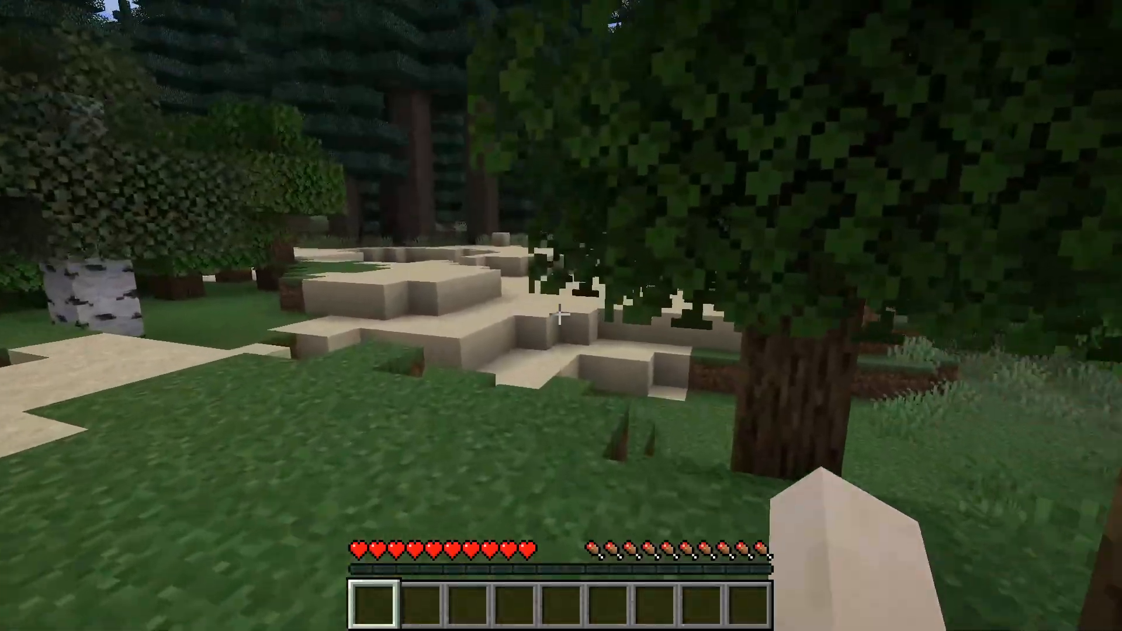